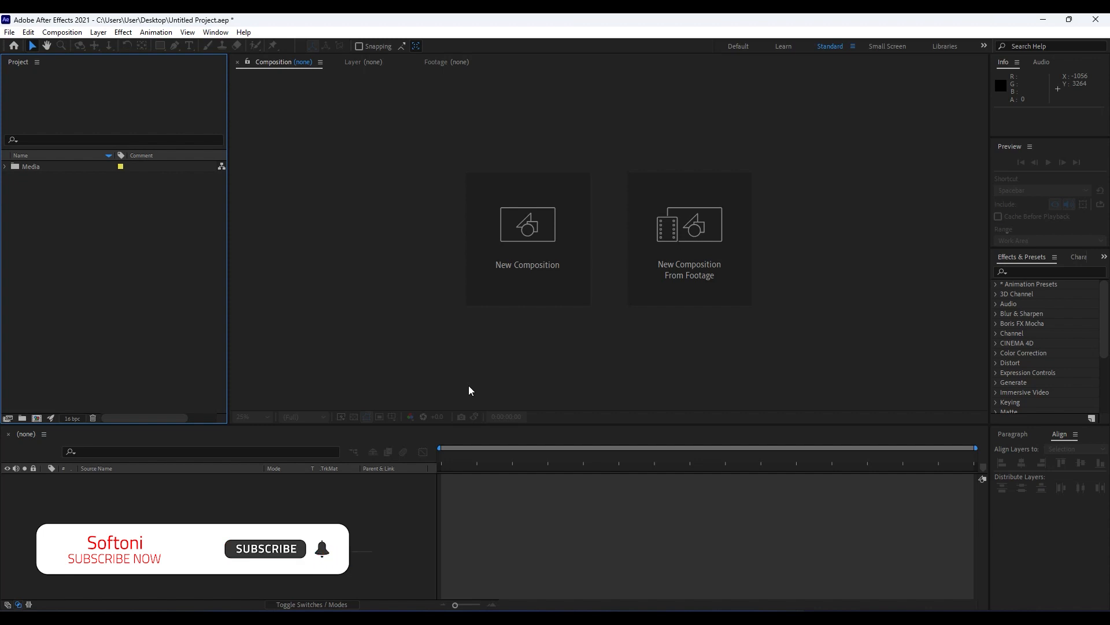
mouse_move(469, 384)
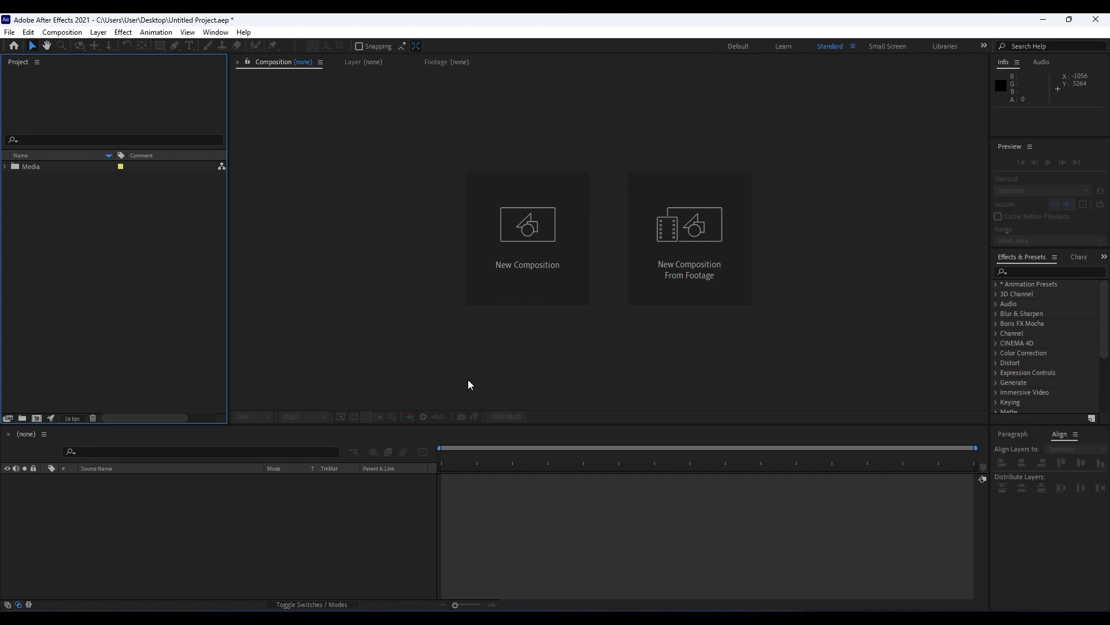
mouse_move(517, 370)
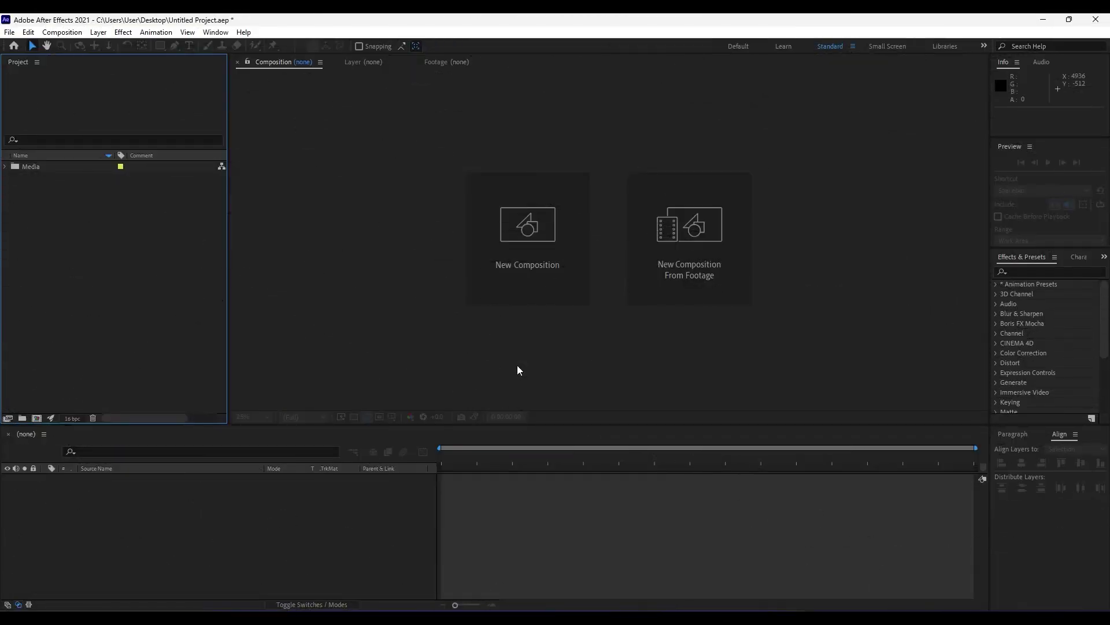
mouse_move(502, 365)
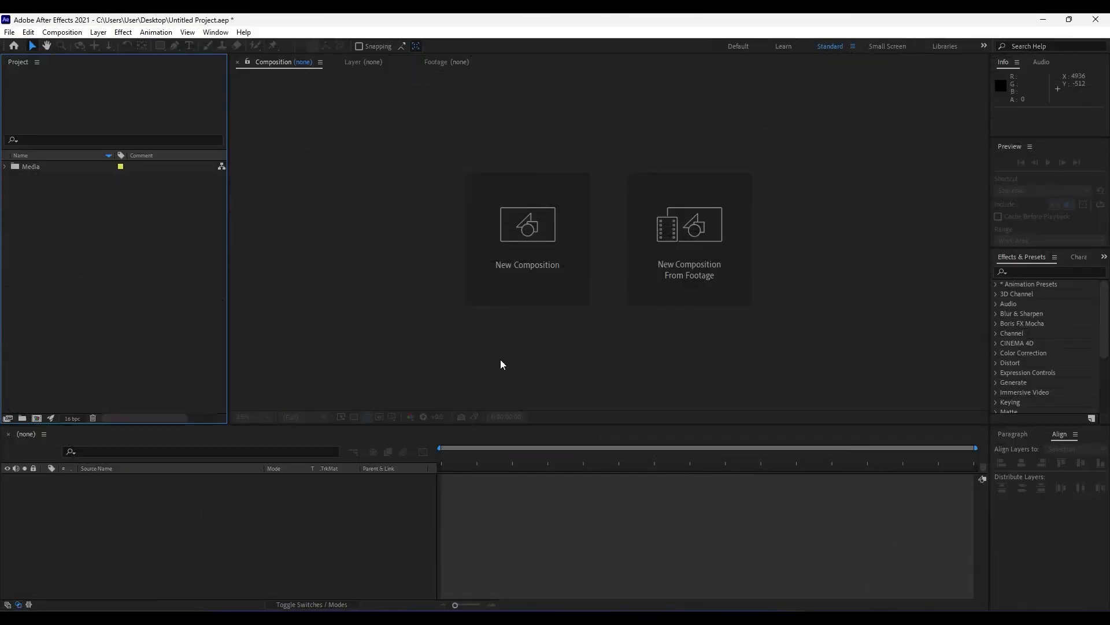
mouse_move(343, 594)
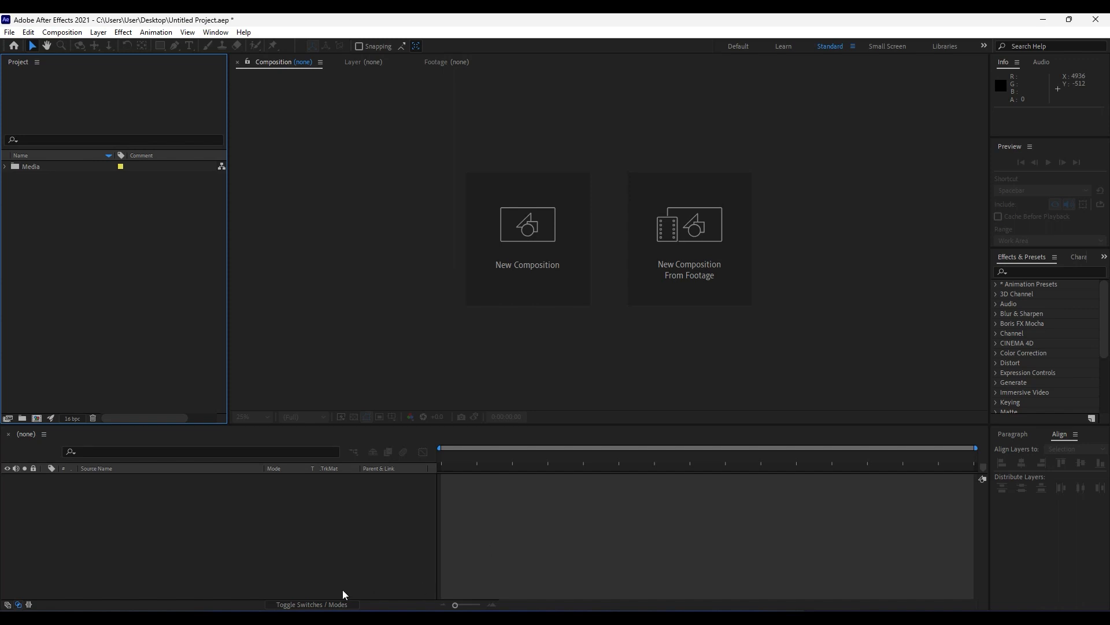
mouse_move(35, 418)
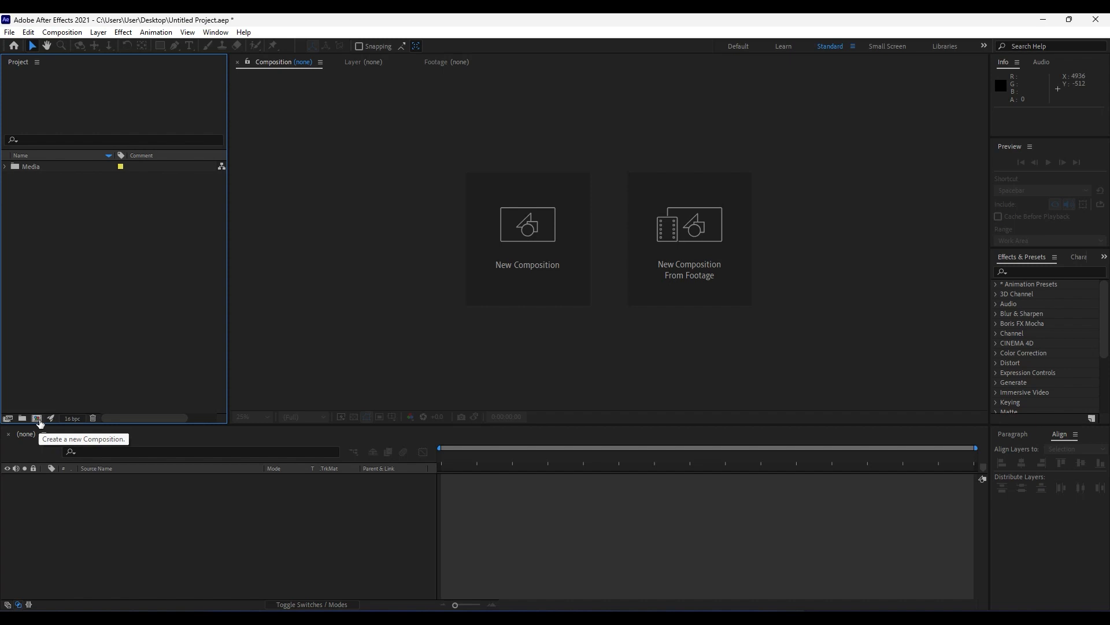
- Create two 3840×2160, 30 fps compositions named Final and Light Leaks
left_click(35, 418)
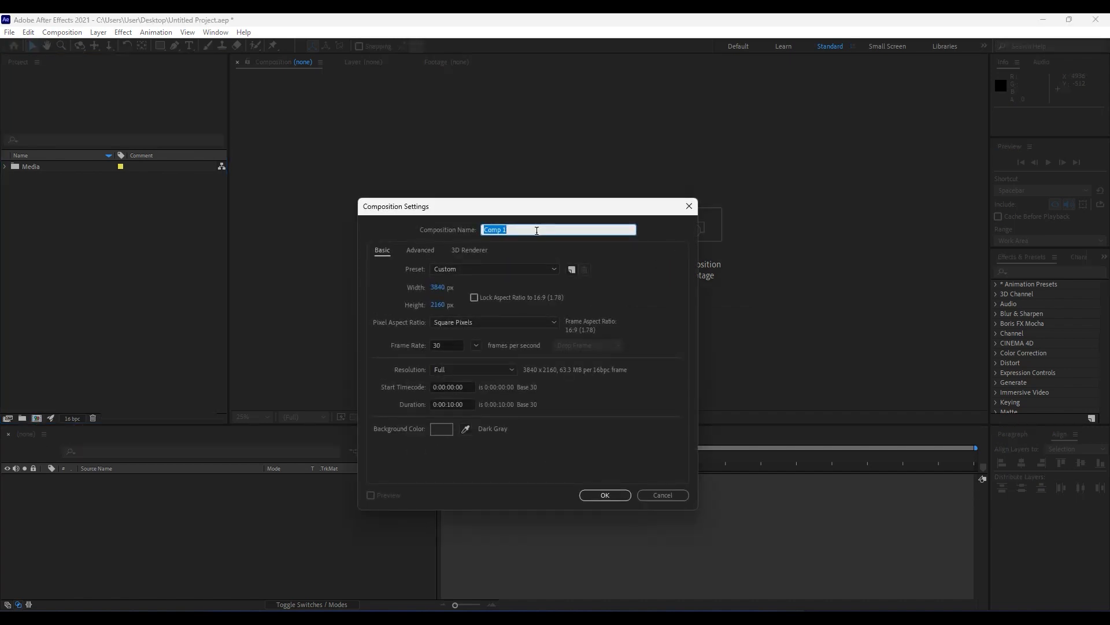
mouse_move(444, 290)
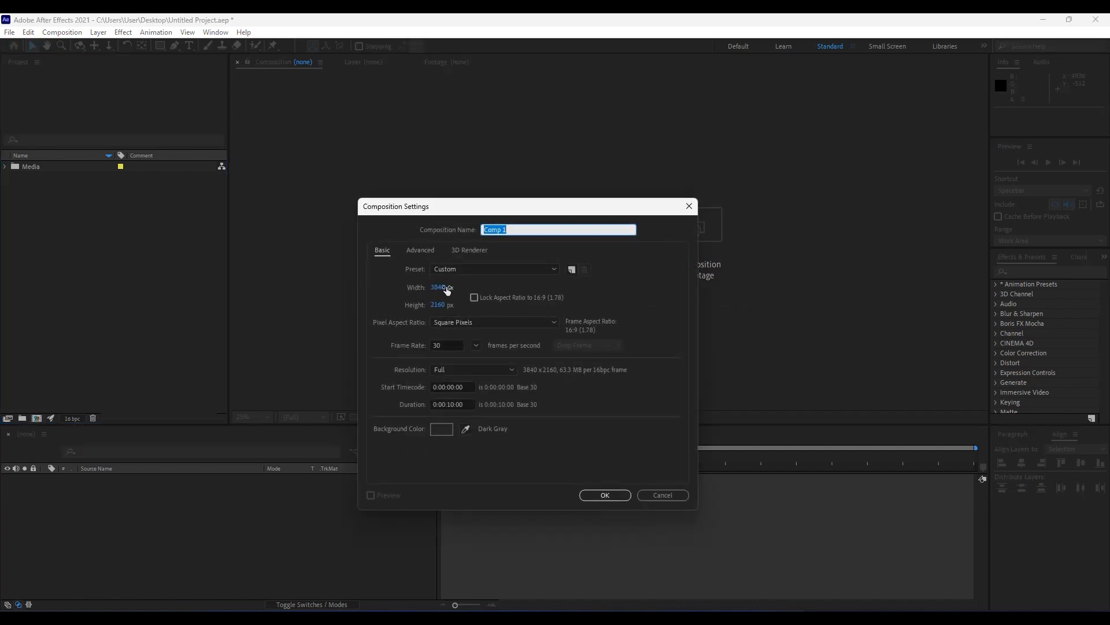
mouse_move(480, 285)
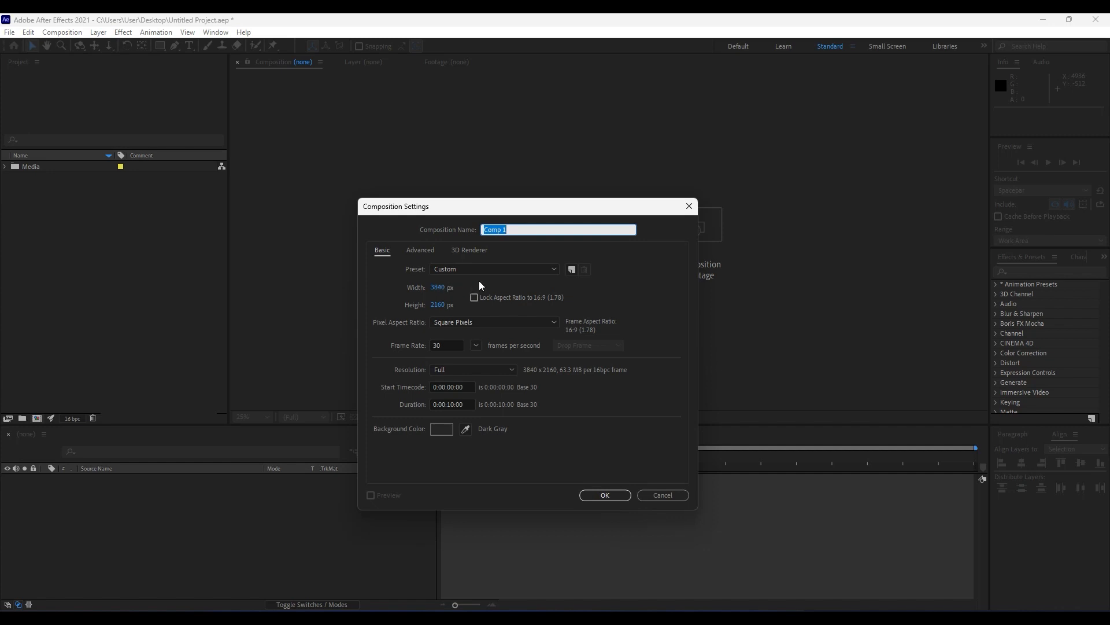
mouse_move(460, 325)
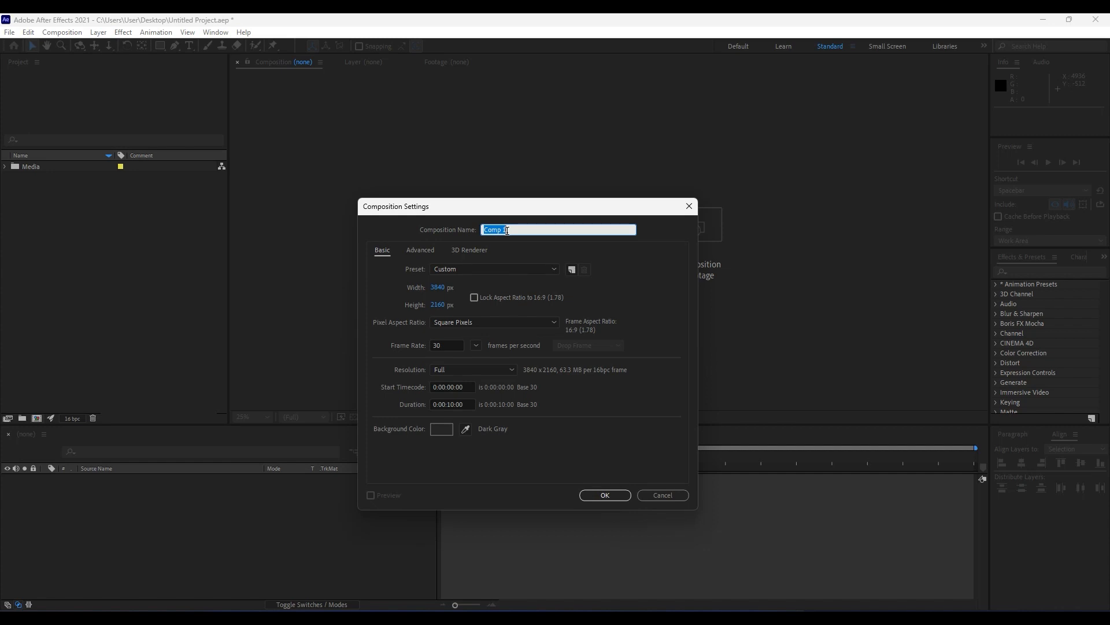
type("Fin")
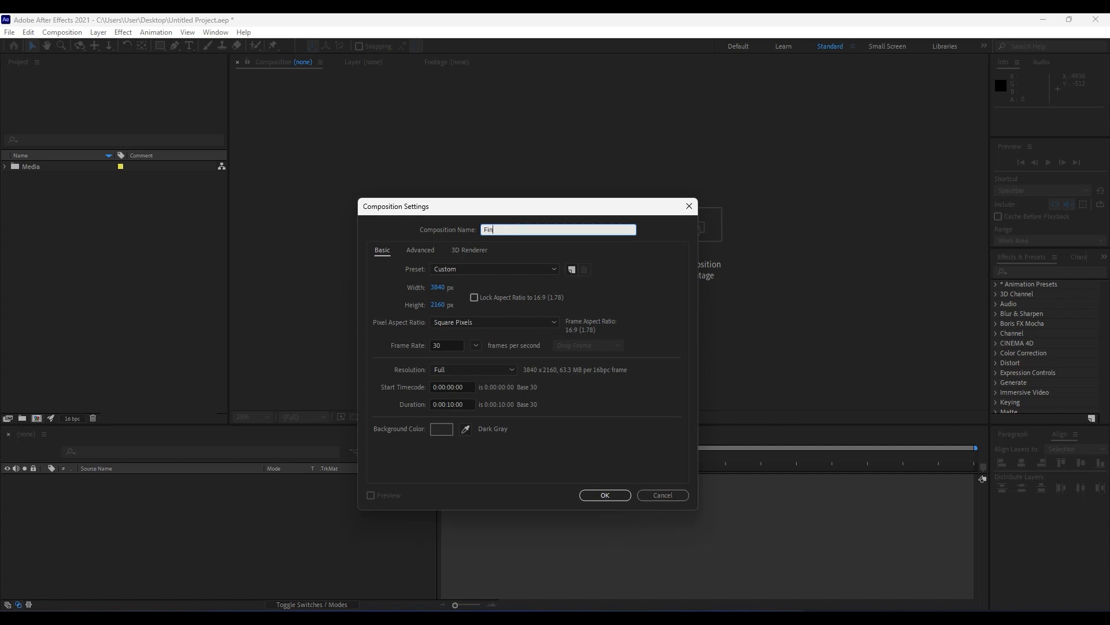
left_click(603, 495)
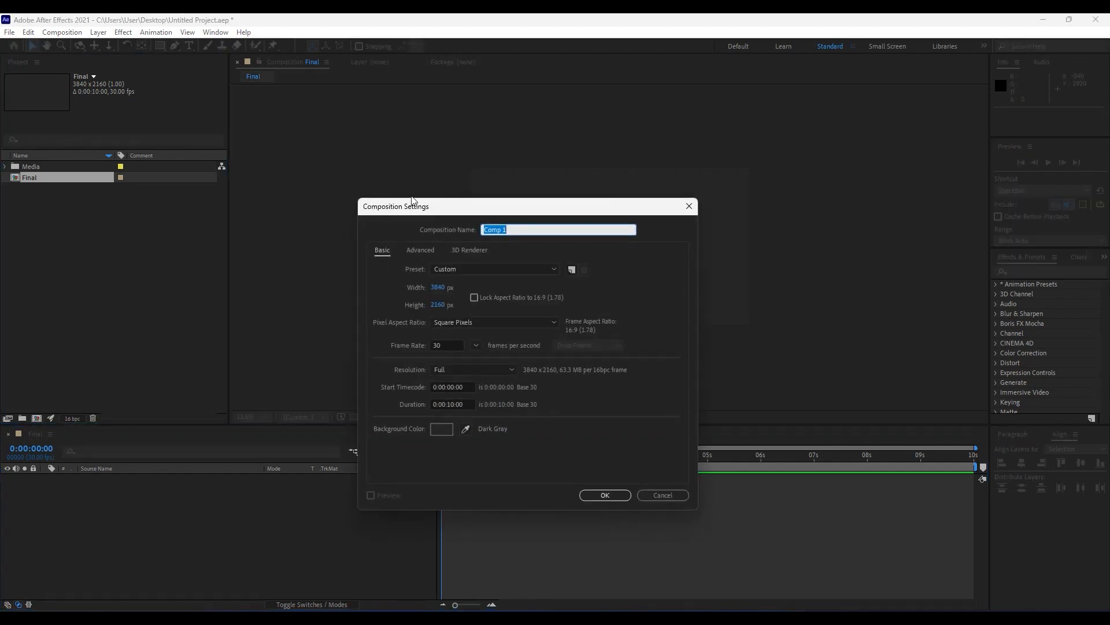
type("Light Leaks")
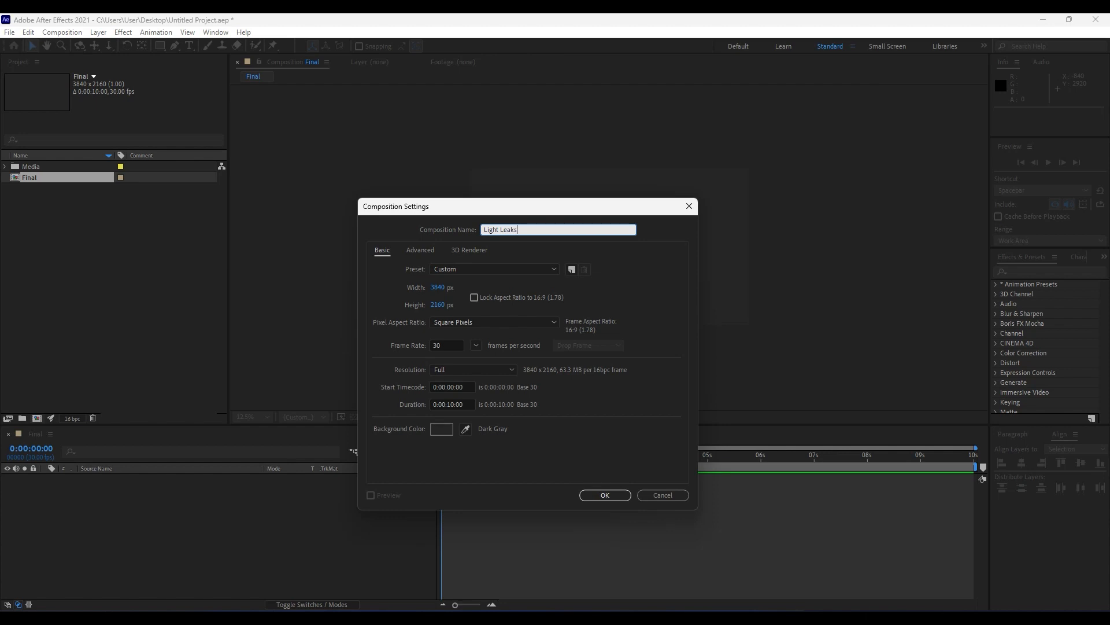
left_click(603, 495)
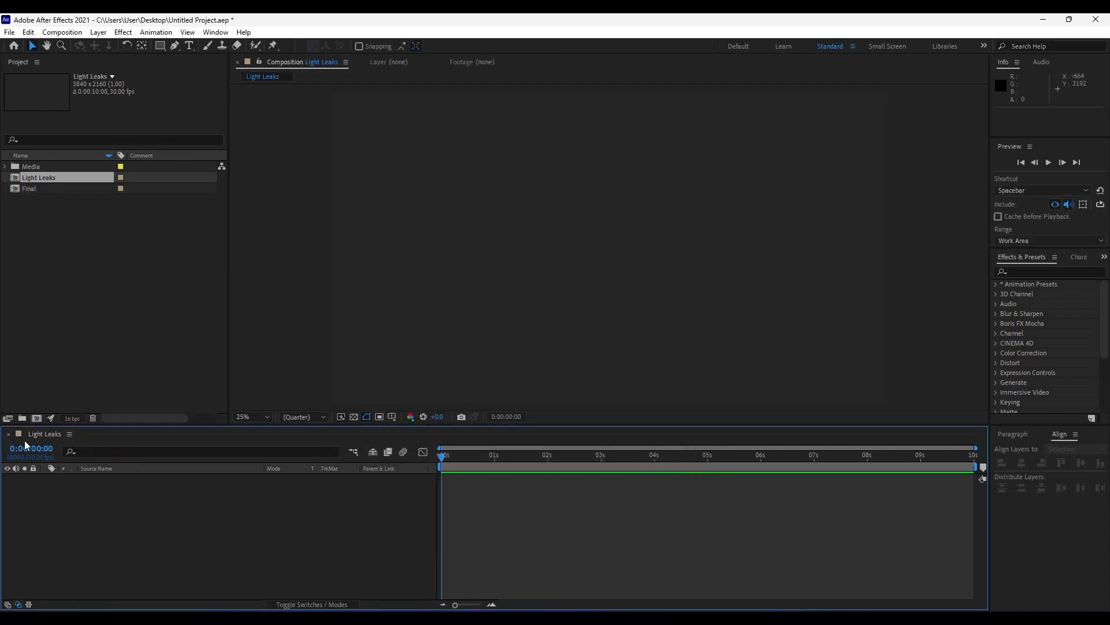
mouse_move(262, 531)
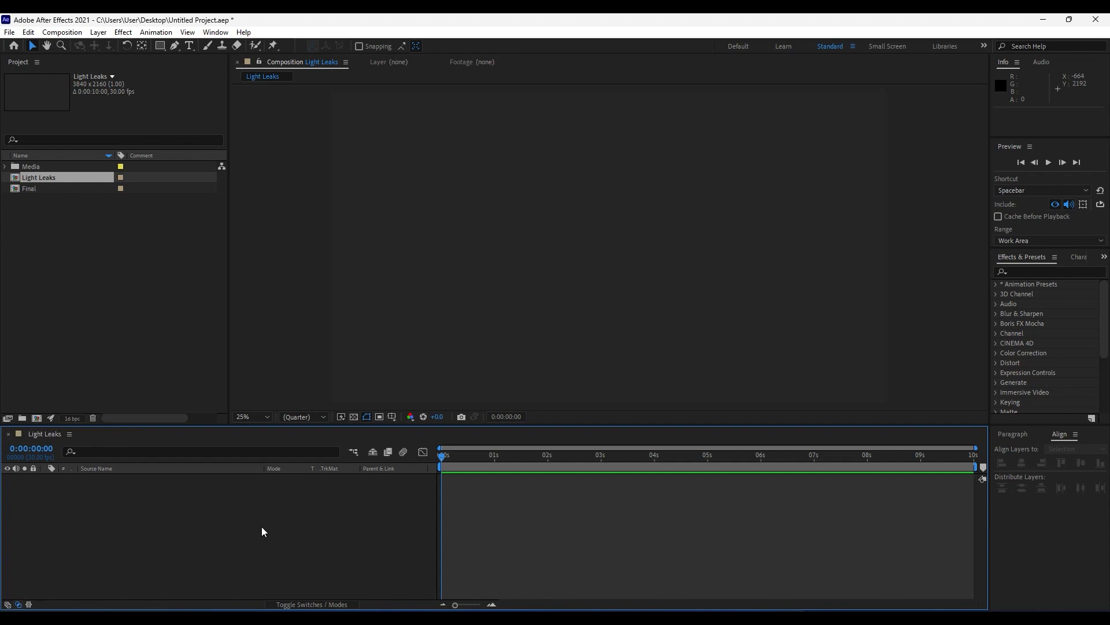
mouse_move(257, 525)
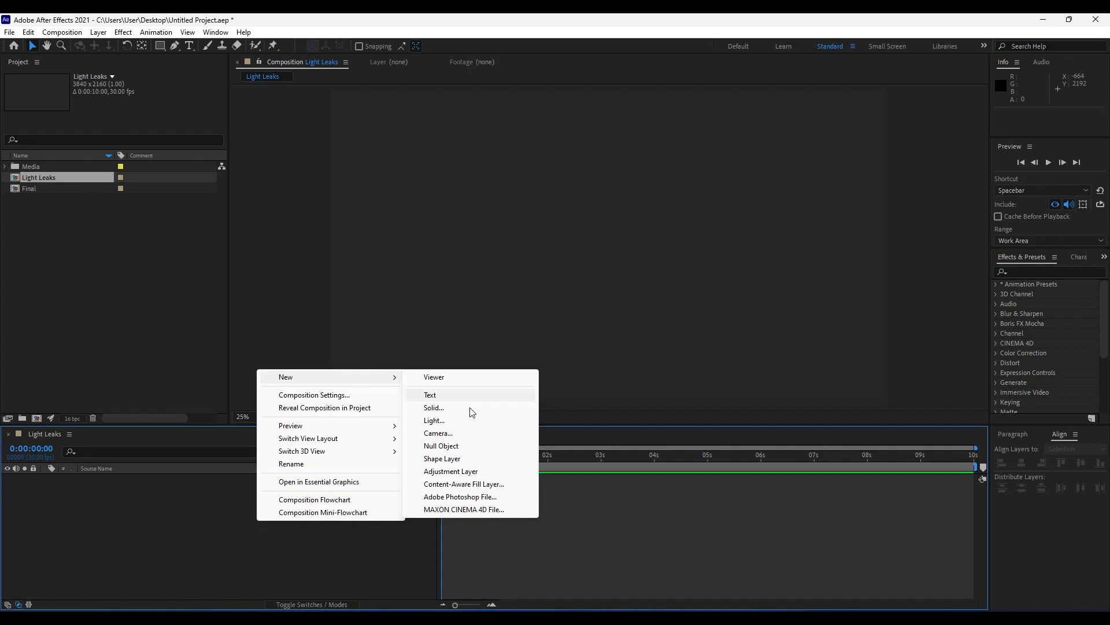
- Add a full-frame solid named Light Leaks to the Light Leaks composition
left_click(435, 407)
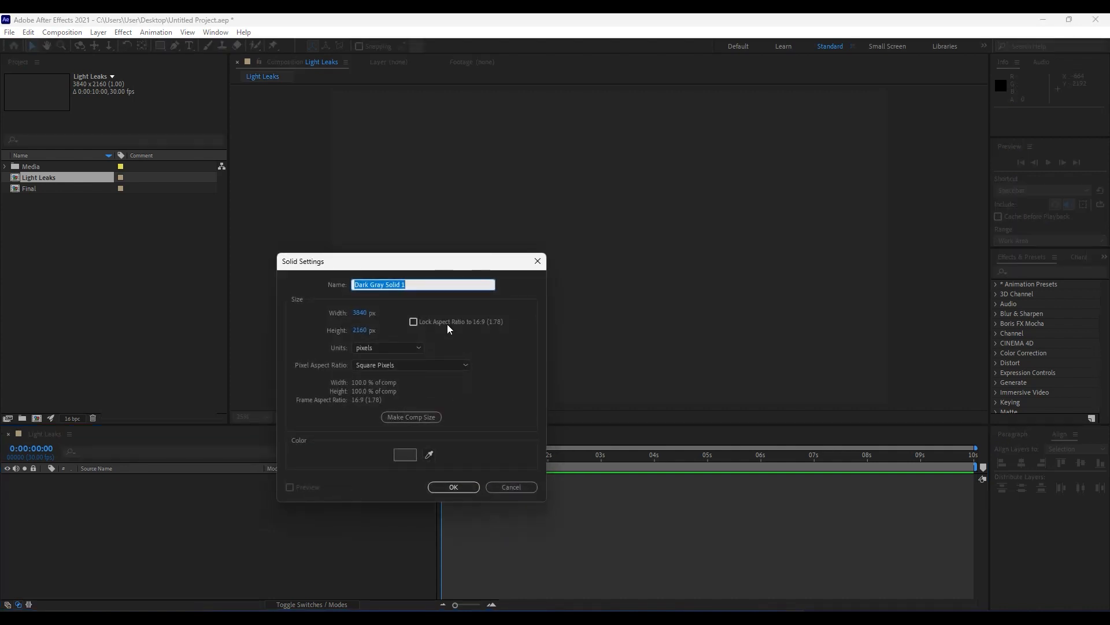
type("Light")
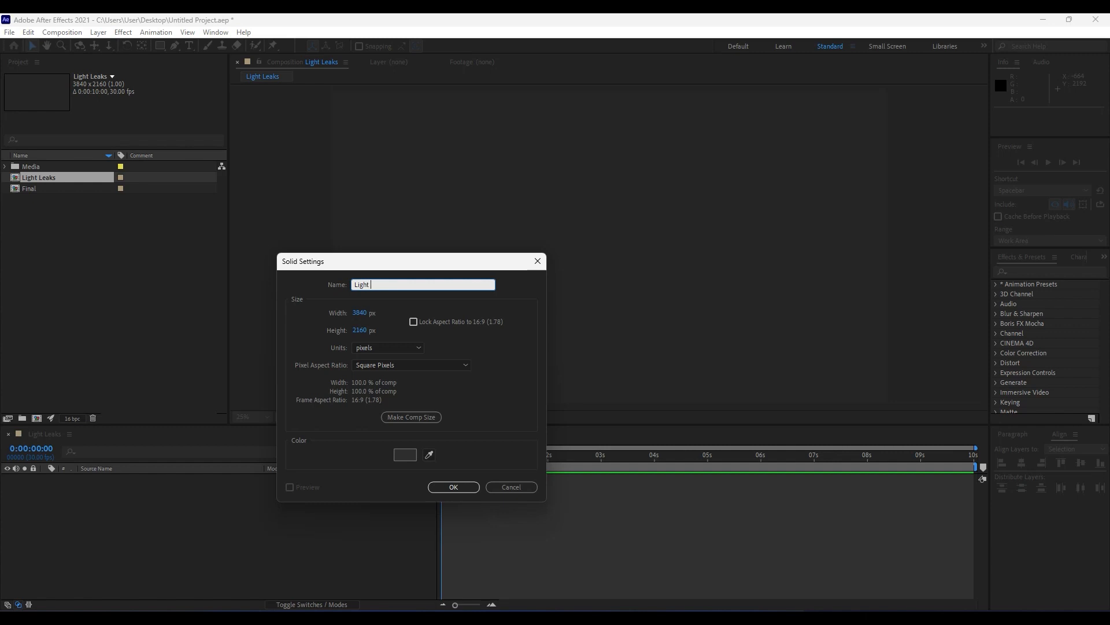
left_click(452, 487)
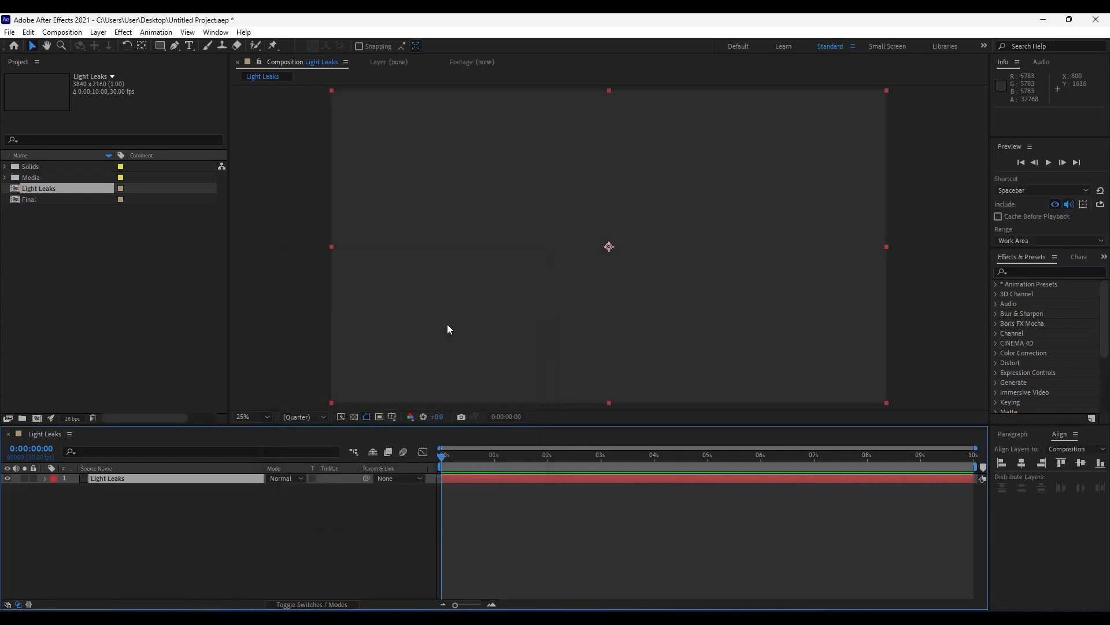
mouse_move(324, 469)
type("frac")
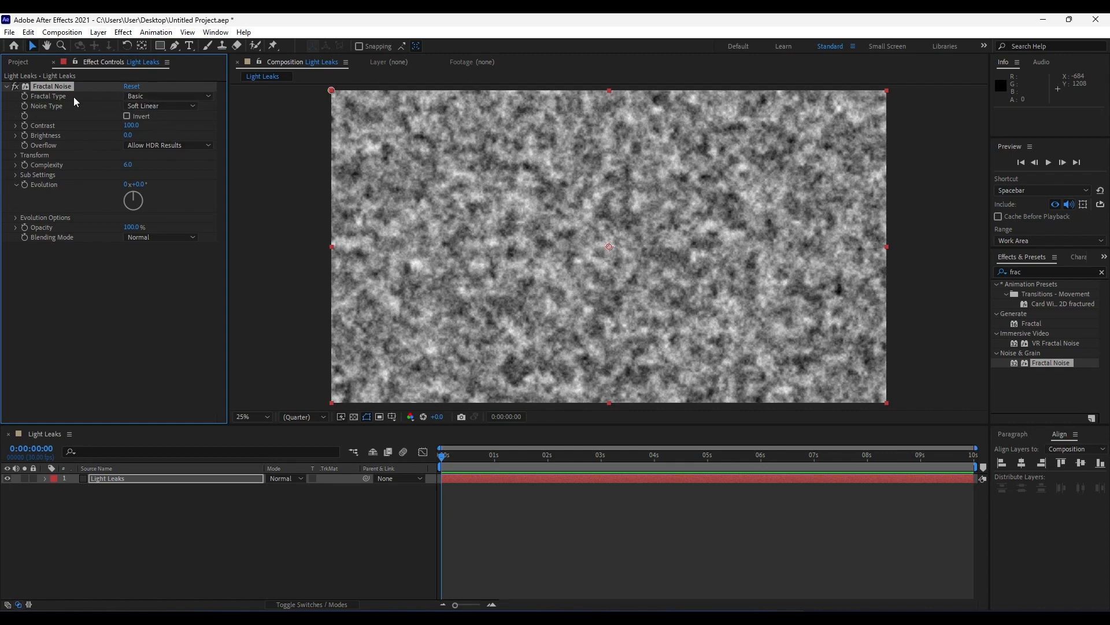
- Set Fractal Noise to Dynamic Progressive, Spline, contrast 260, brightness −80, and scale 3000
left_click(168, 96)
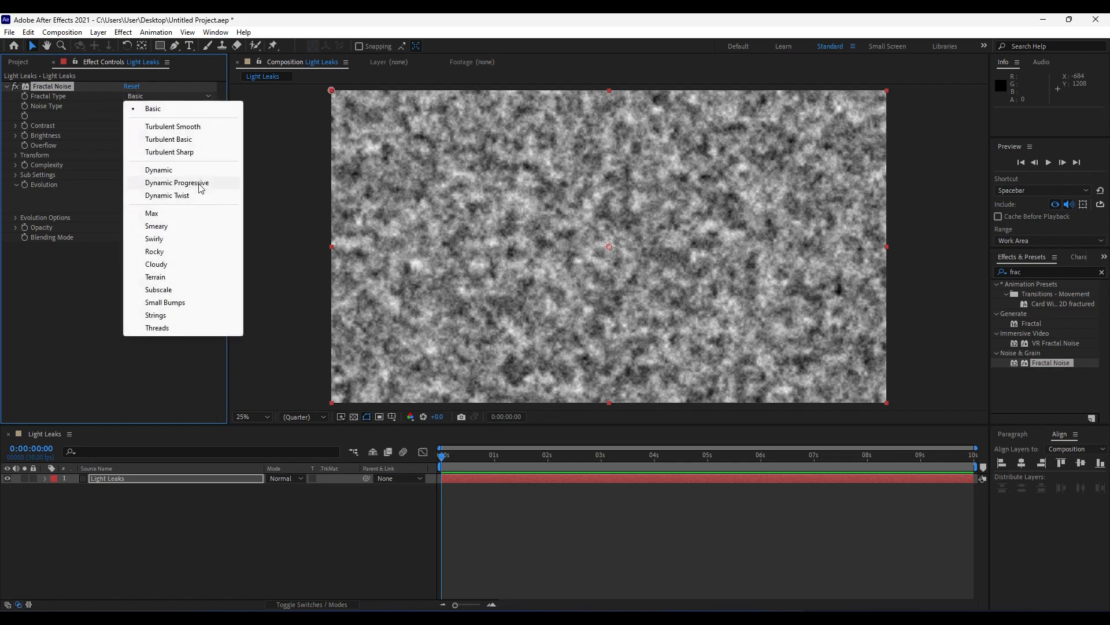
left_click(177, 183)
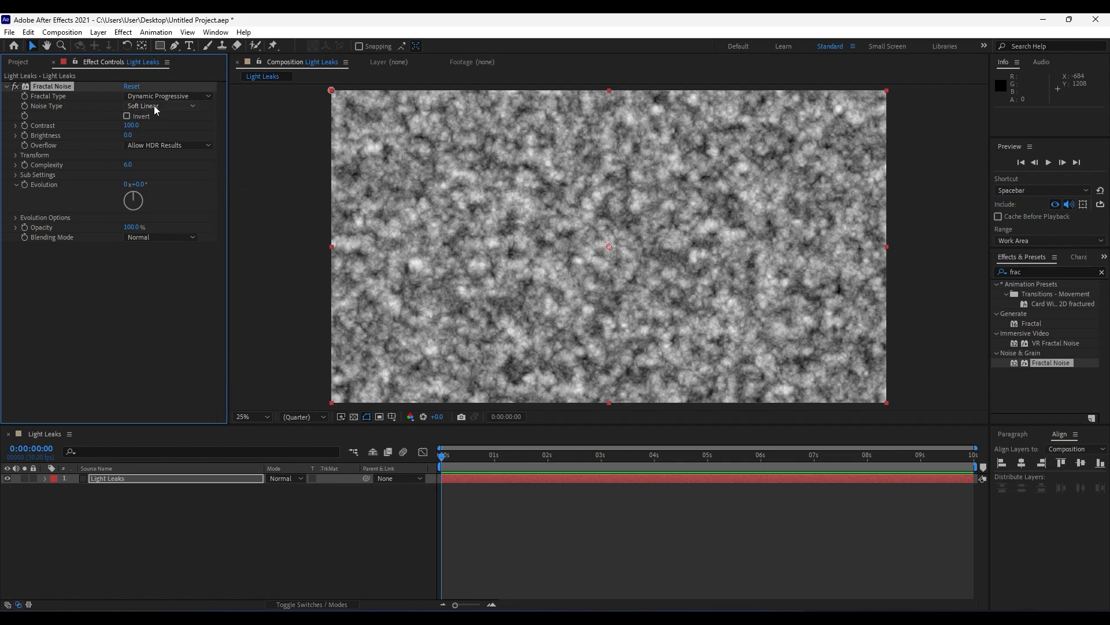
left_click(161, 105)
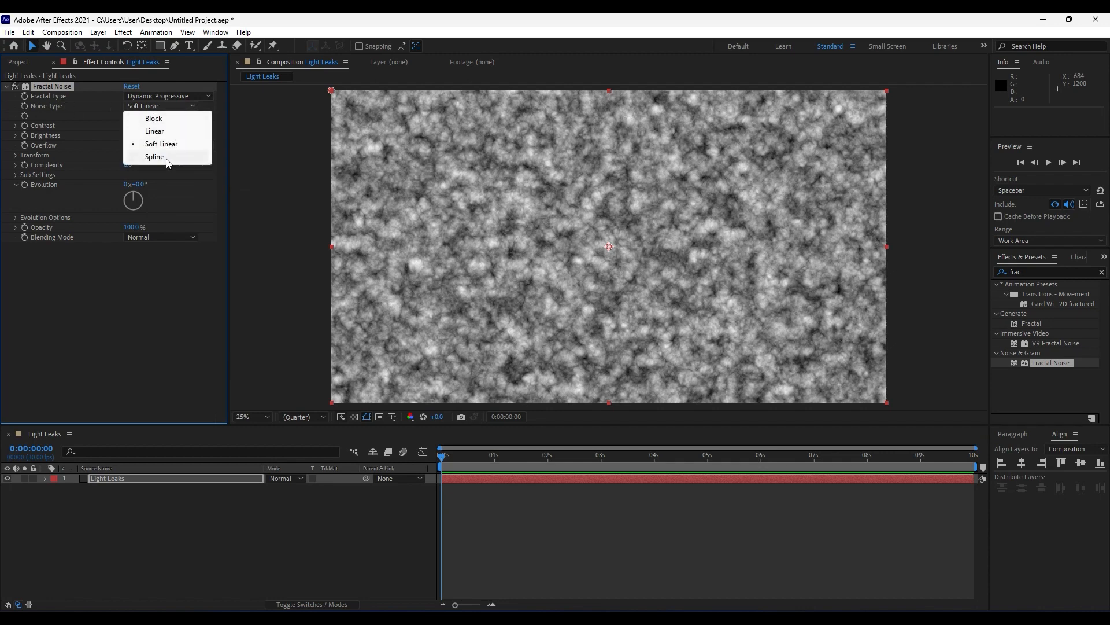
left_click(154, 156)
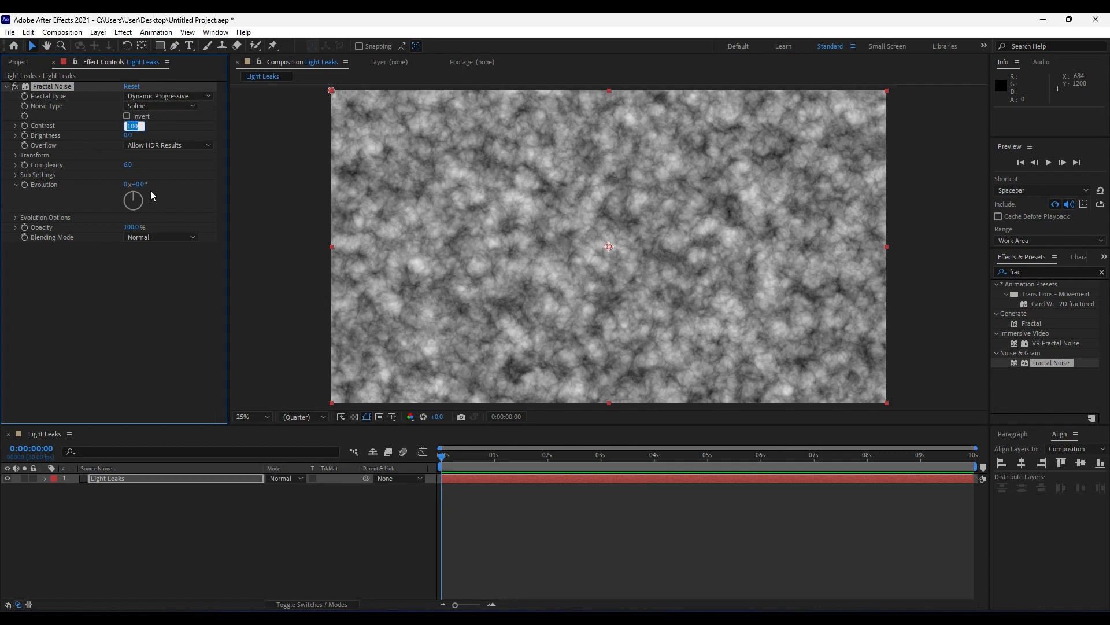
type("260.")
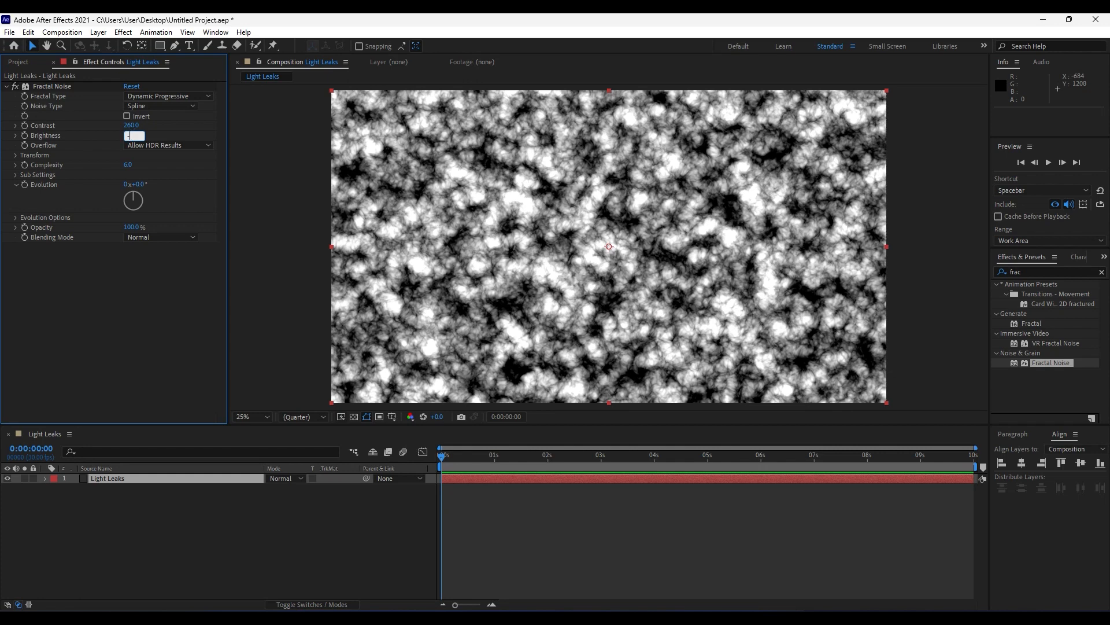
left_click_drag(133, 135, 114, 135)
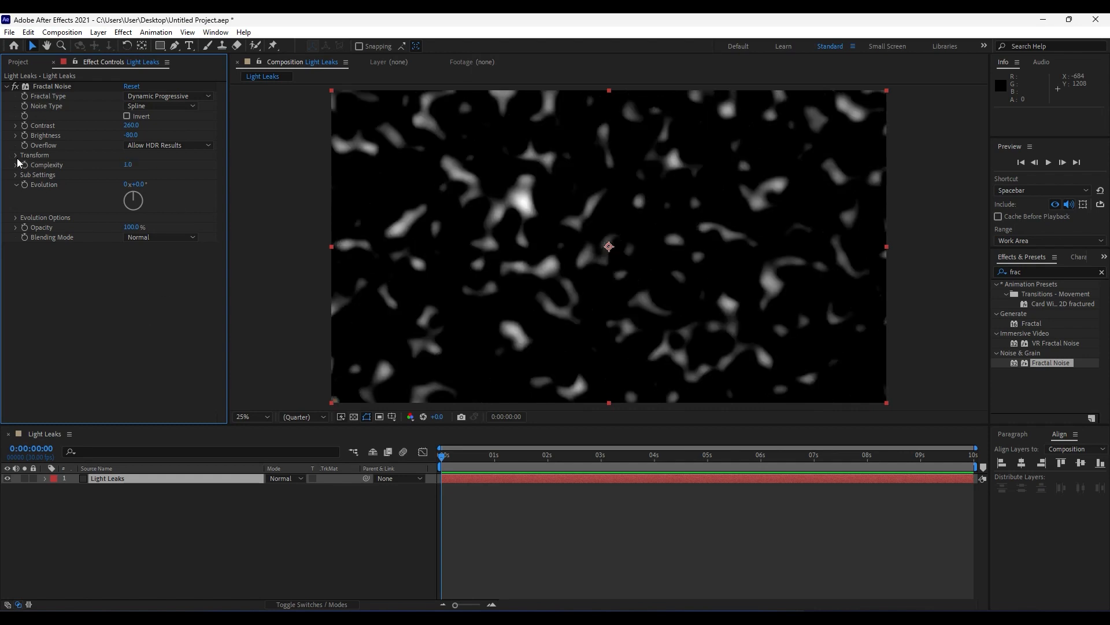
left_click(35, 155)
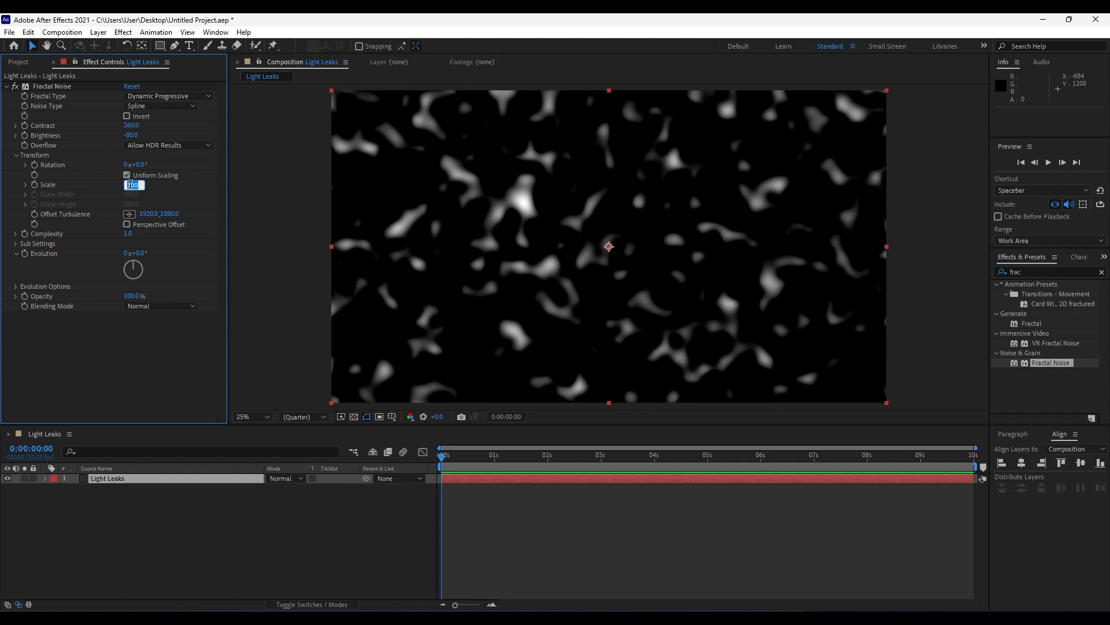
type("3000.0")
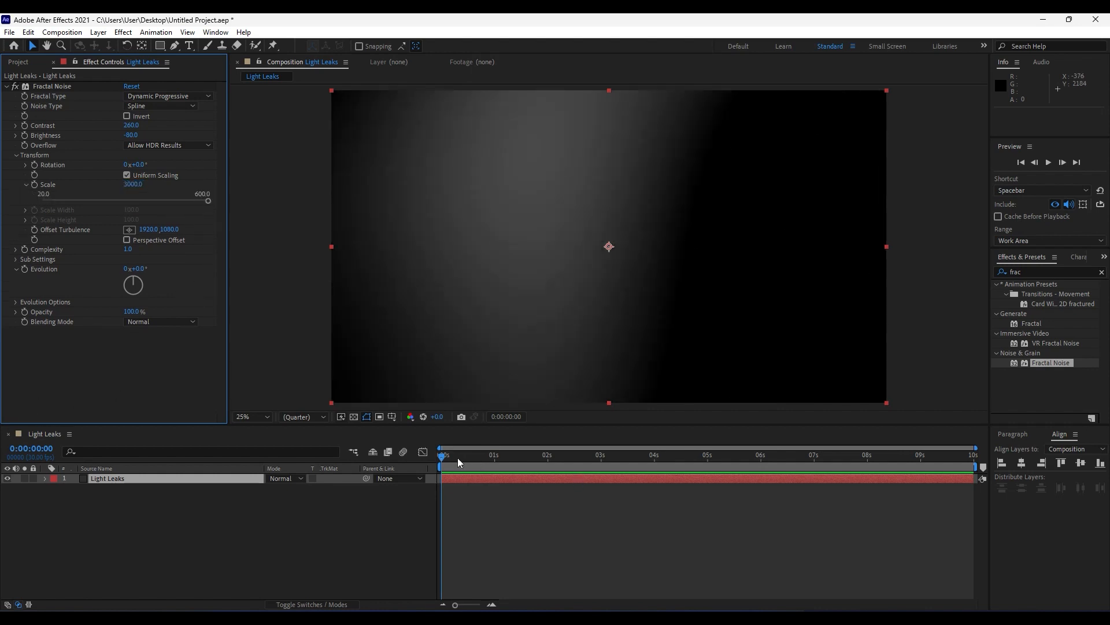
mouse_move(395, 243)
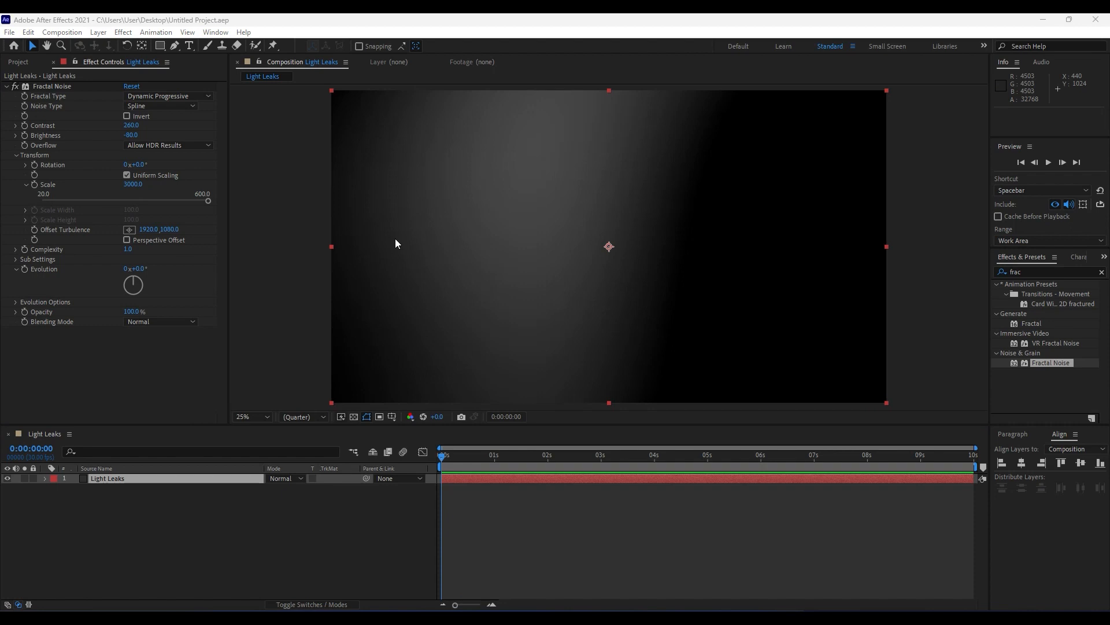
mouse_move(104, 306)
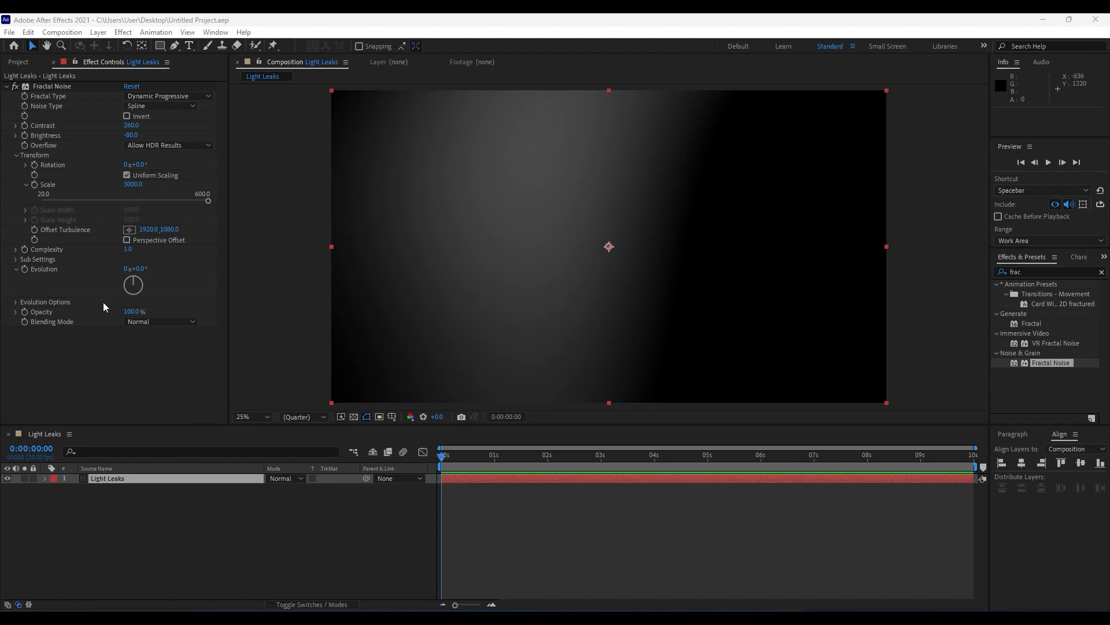
mouse_move(28, 274)
type("wiggle")
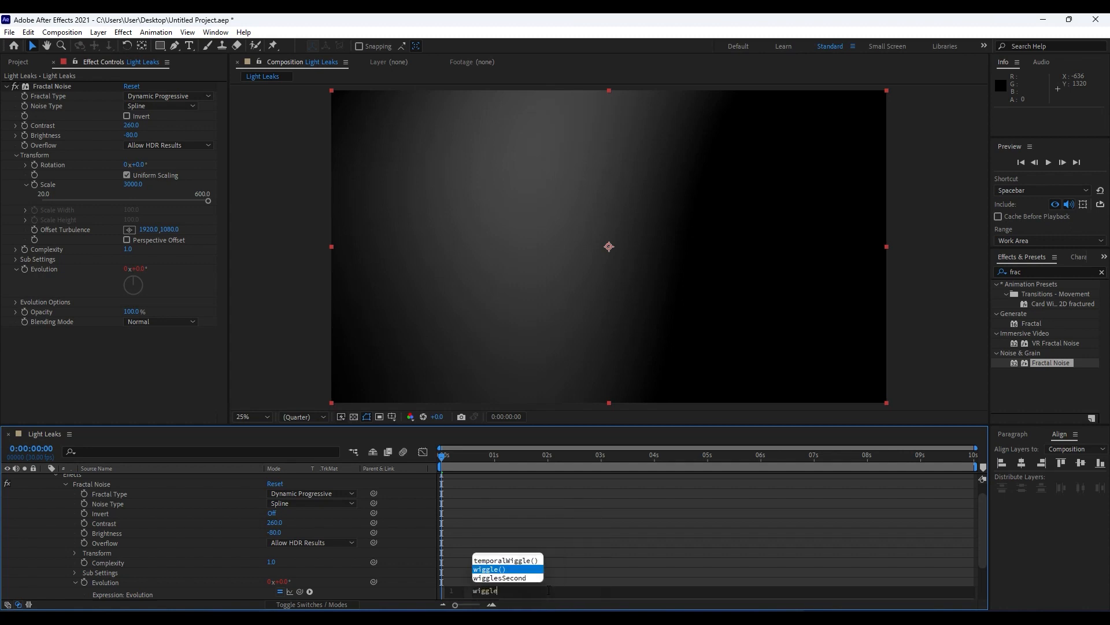
- Drive the Fractal Noise Evolution with the expression wiggle(1,500)
left_click(489, 569)
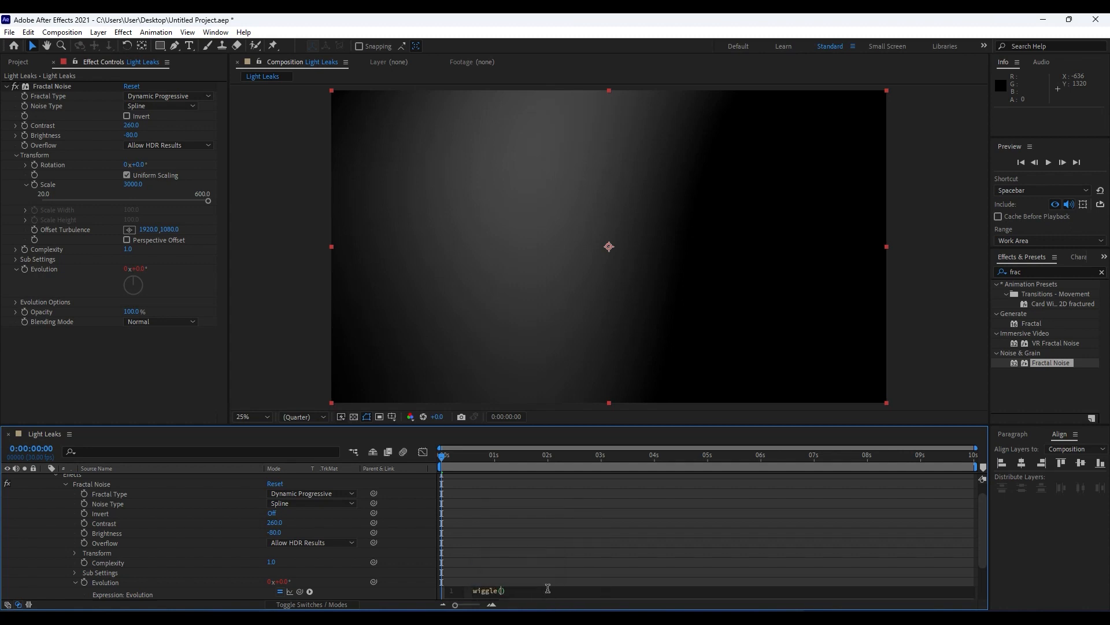
type("1,500")
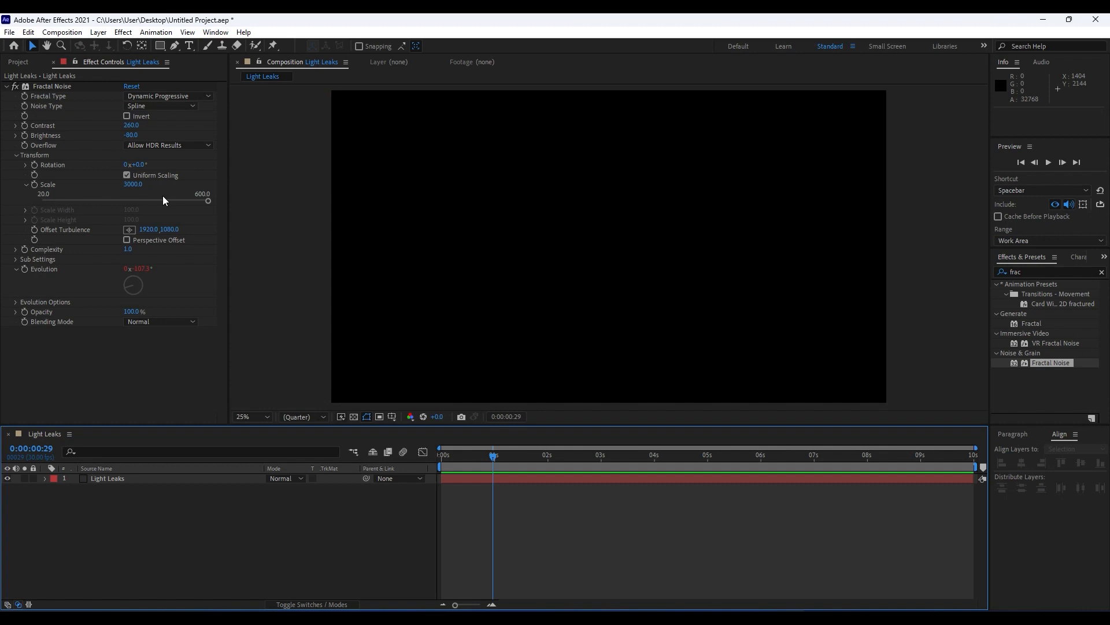
- Apply Colorama with the Fire preset palette to the Light Leaks layer and preview briefly
left_click(107, 478)
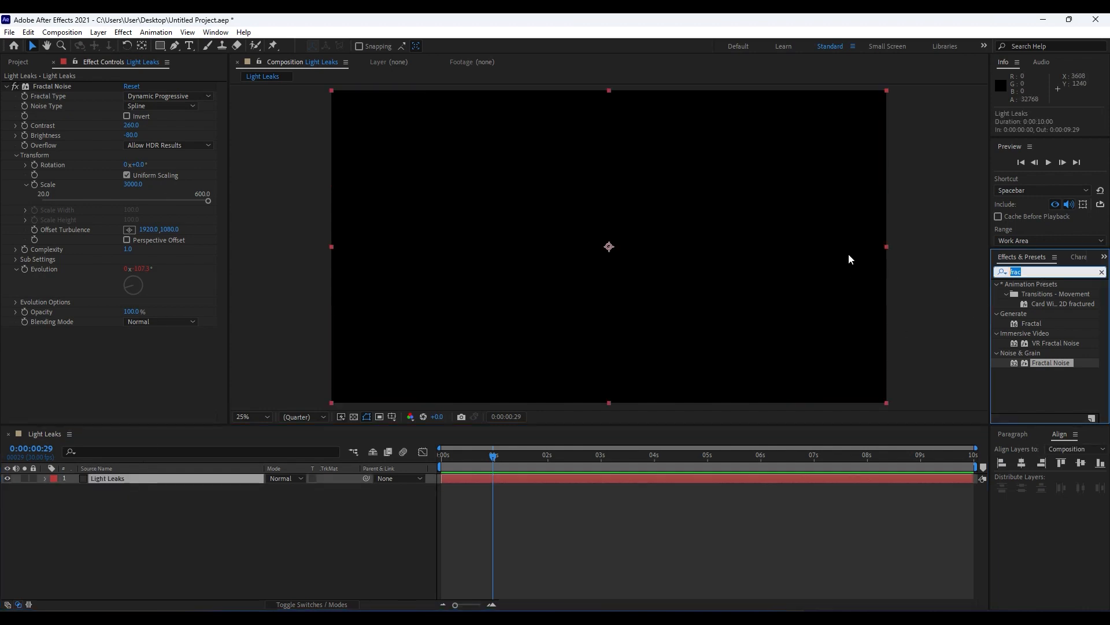
type("coloram")
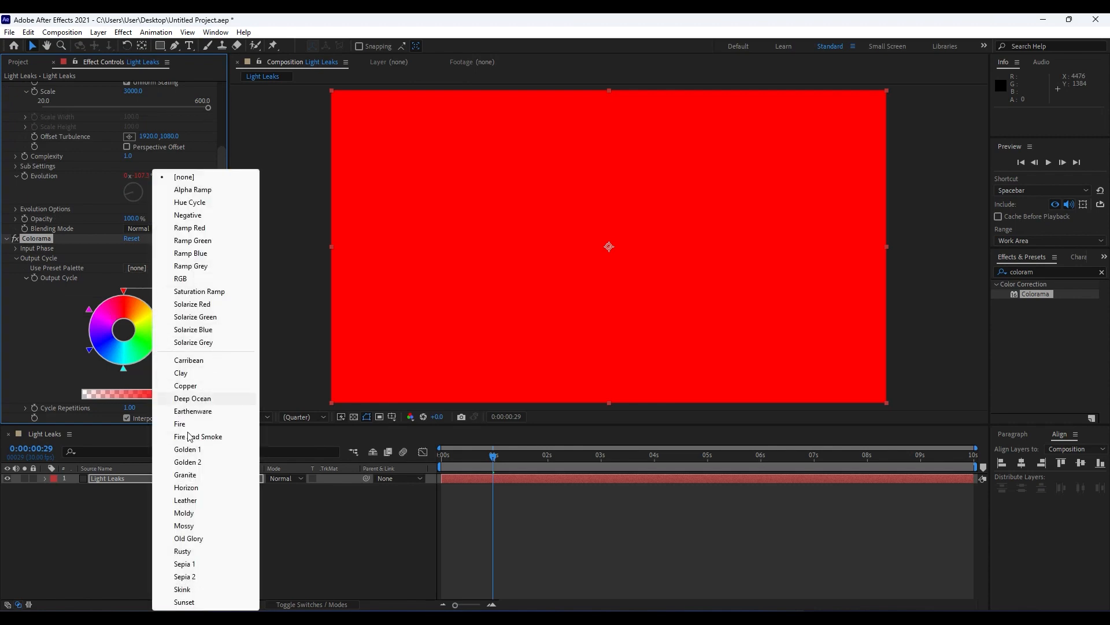
left_click(179, 422)
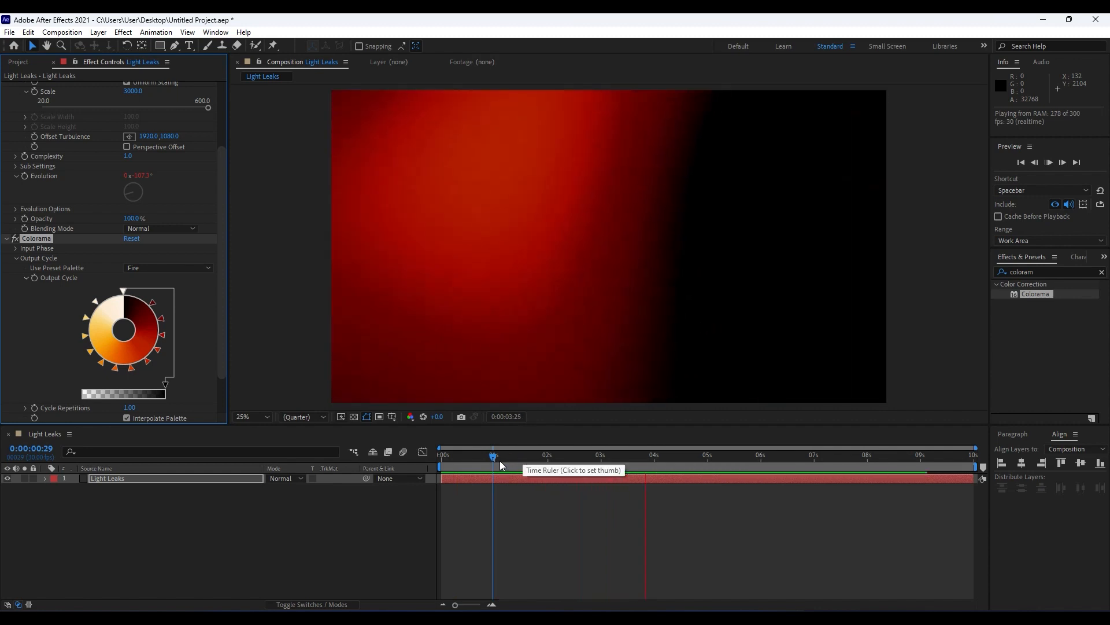
left_click(507, 455)
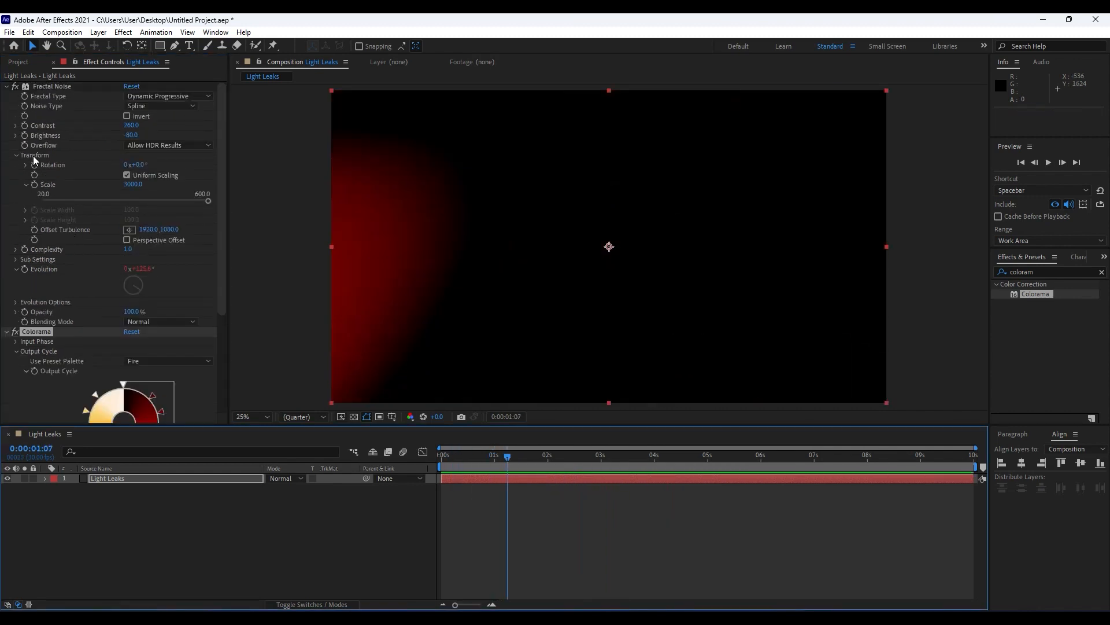
- Collapse Fractal Noise and Colorama, then enable Hue/Saturation Colorize with saturation 80
left_click(16, 86)
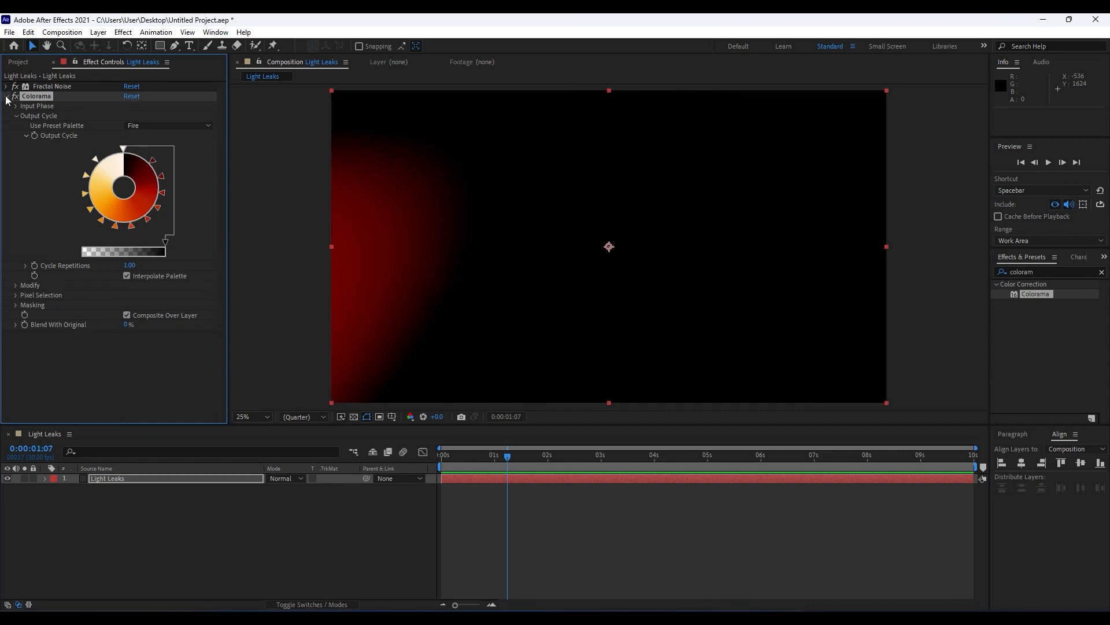
left_click(6, 96)
type("hue")
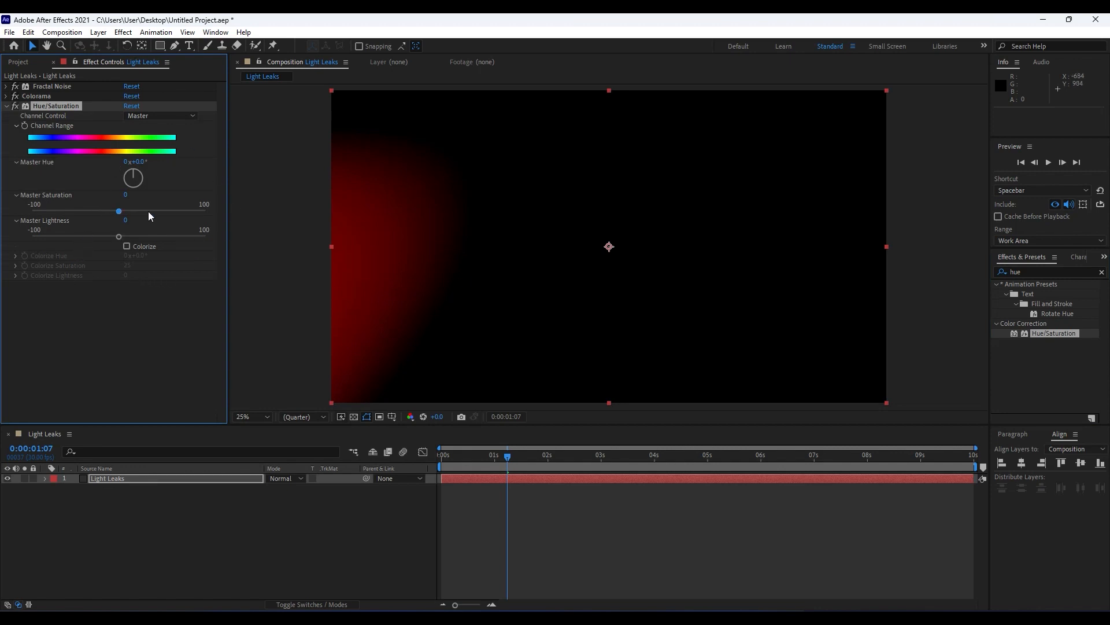
mouse_move(78, 132)
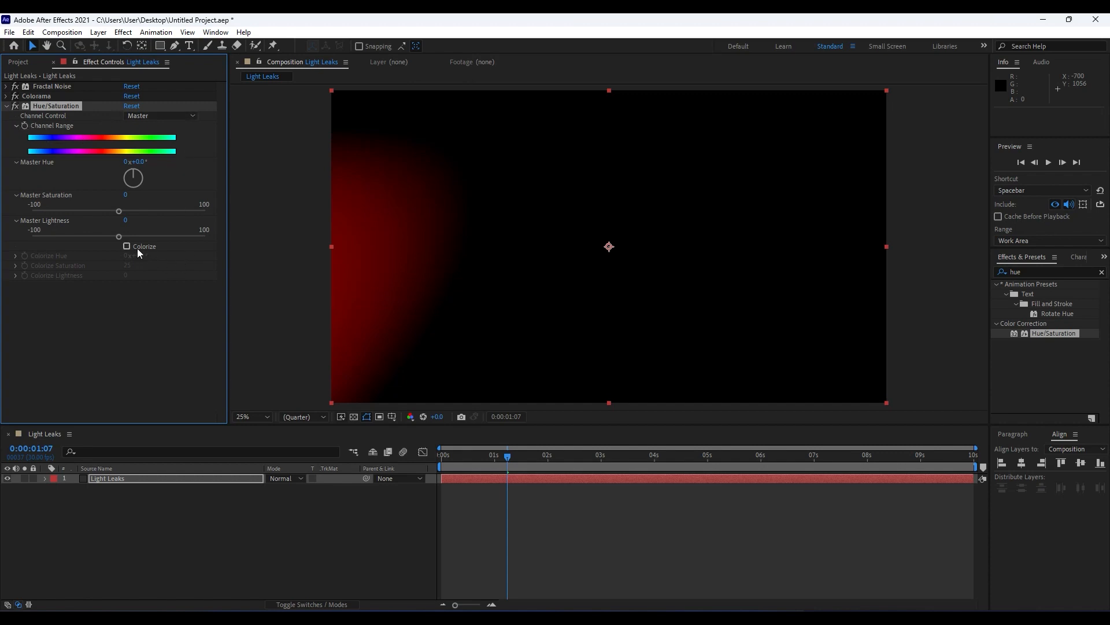
left_click(127, 246)
type("80")
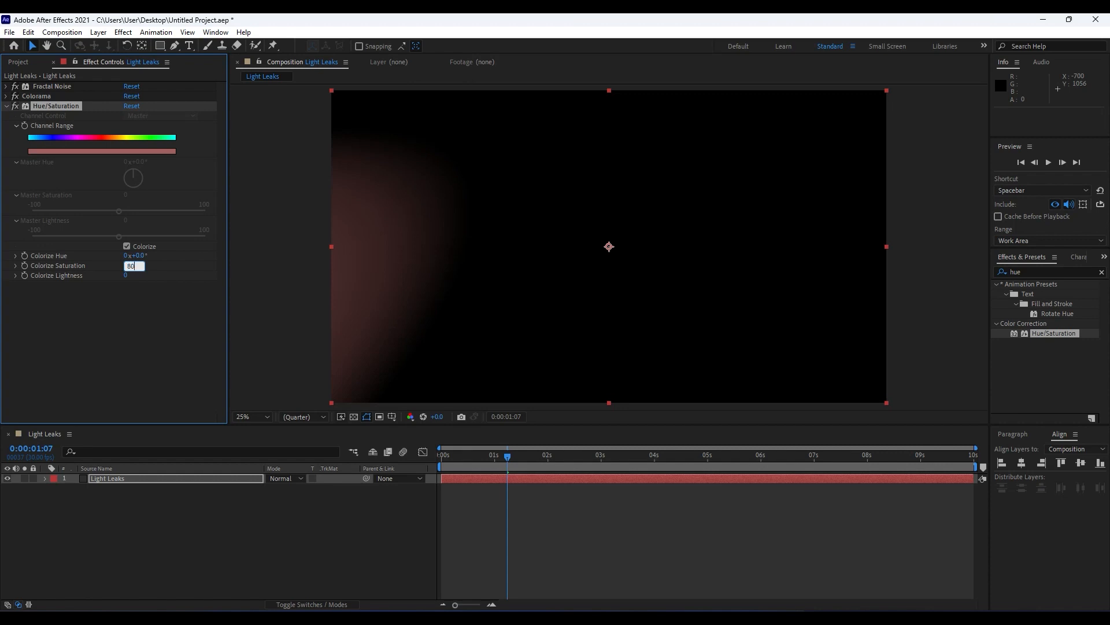
key("Return")
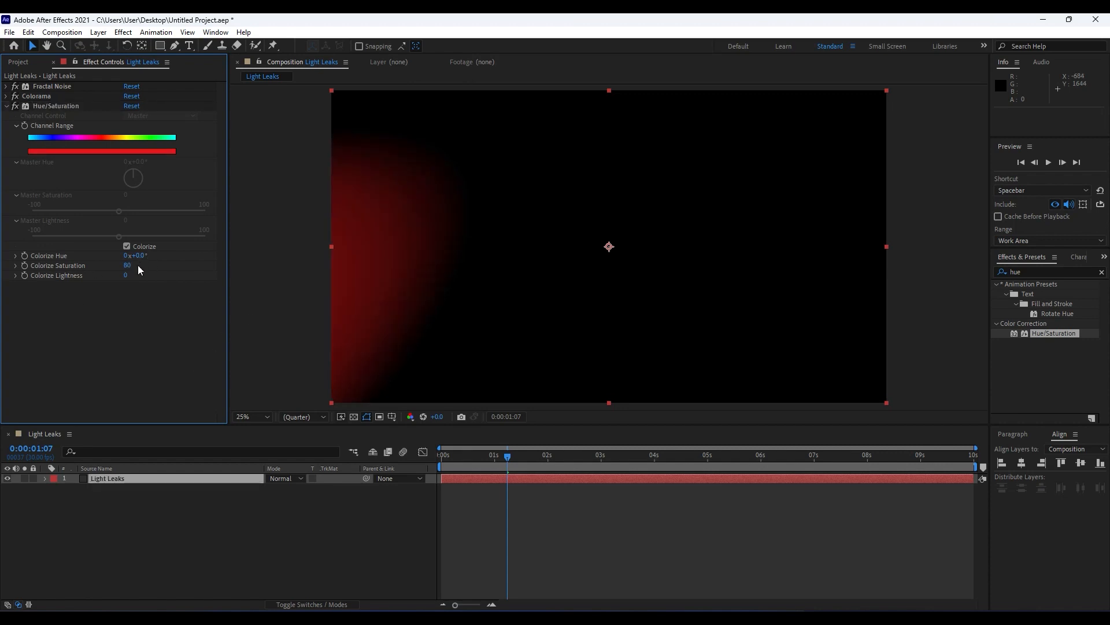
mouse_move(92, 271)
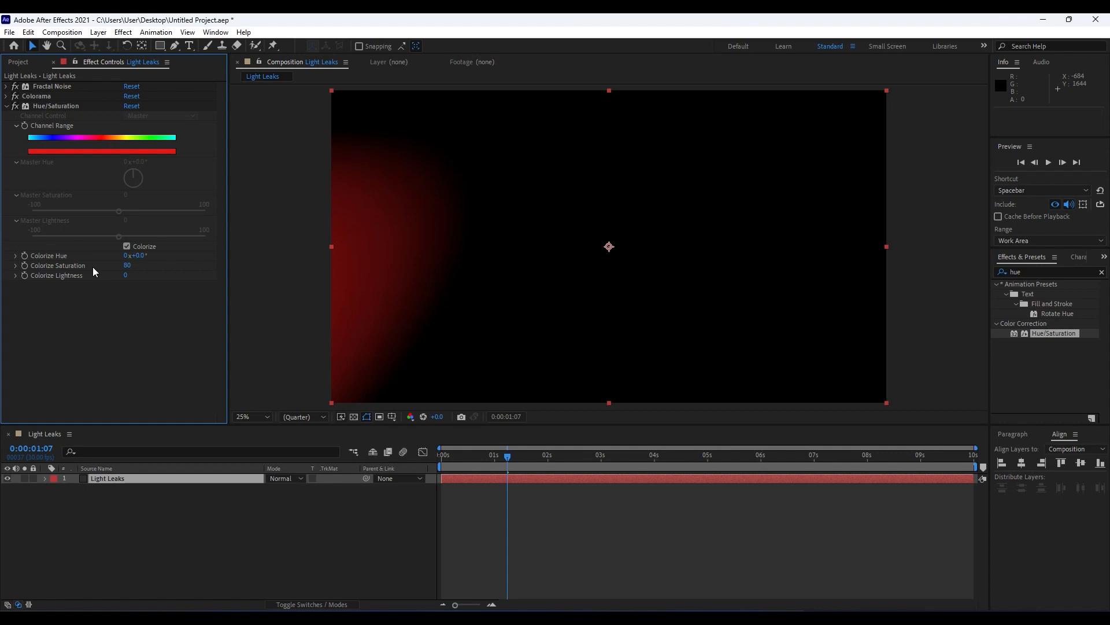
mouse_move(25, 260)
type("wiggle")
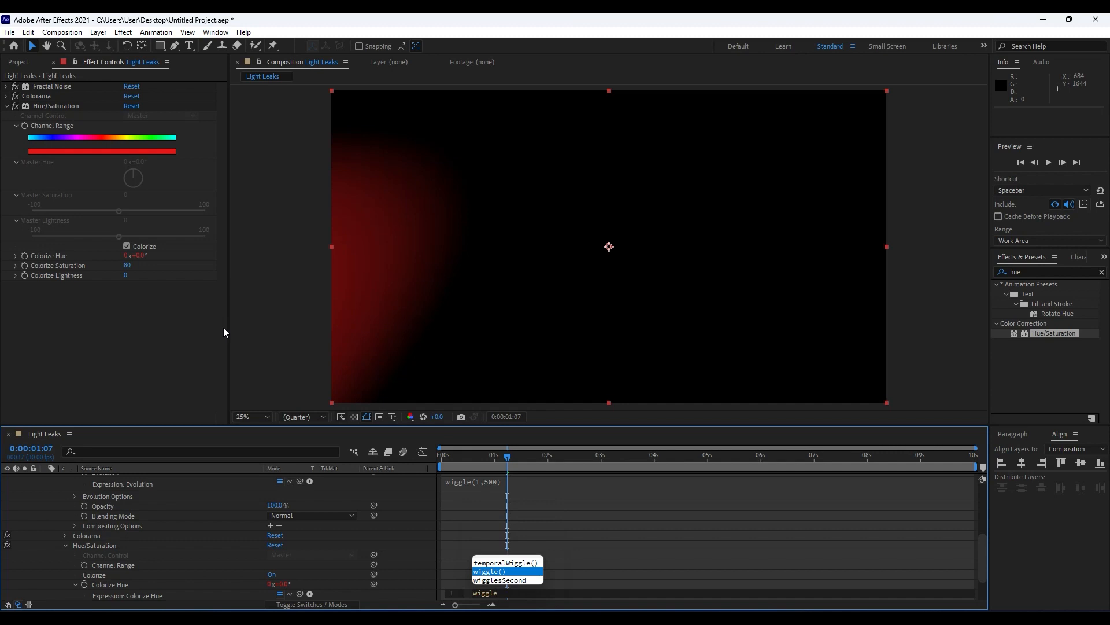
- Add a wiggle expression to Colorize Hue, then collapse the layer in the timeline
left_click(490, 572)
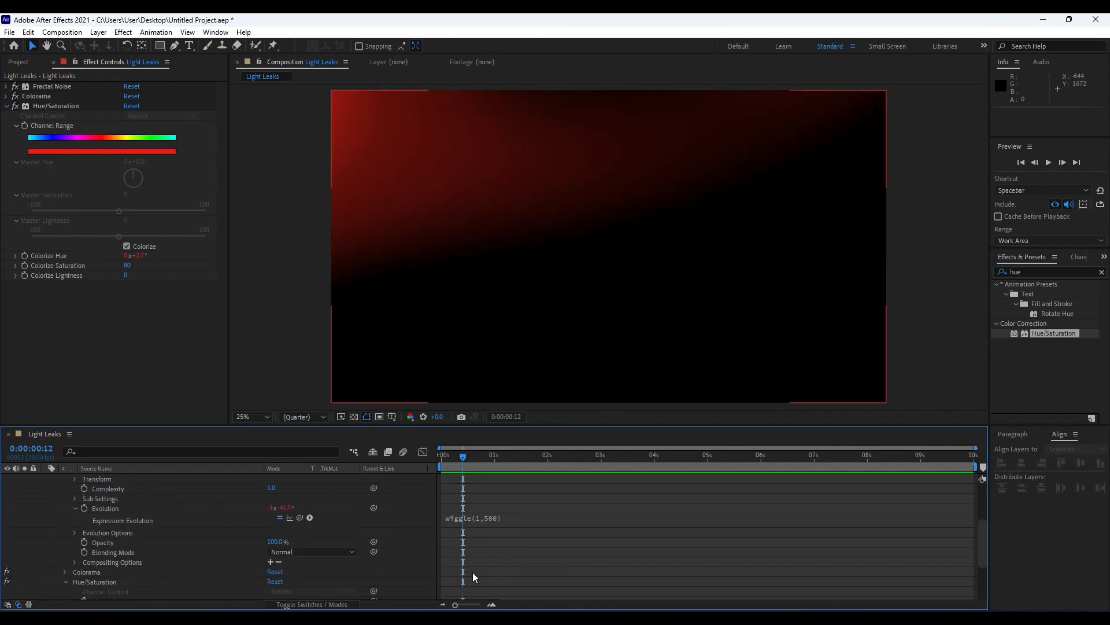
scroll("down", 3)
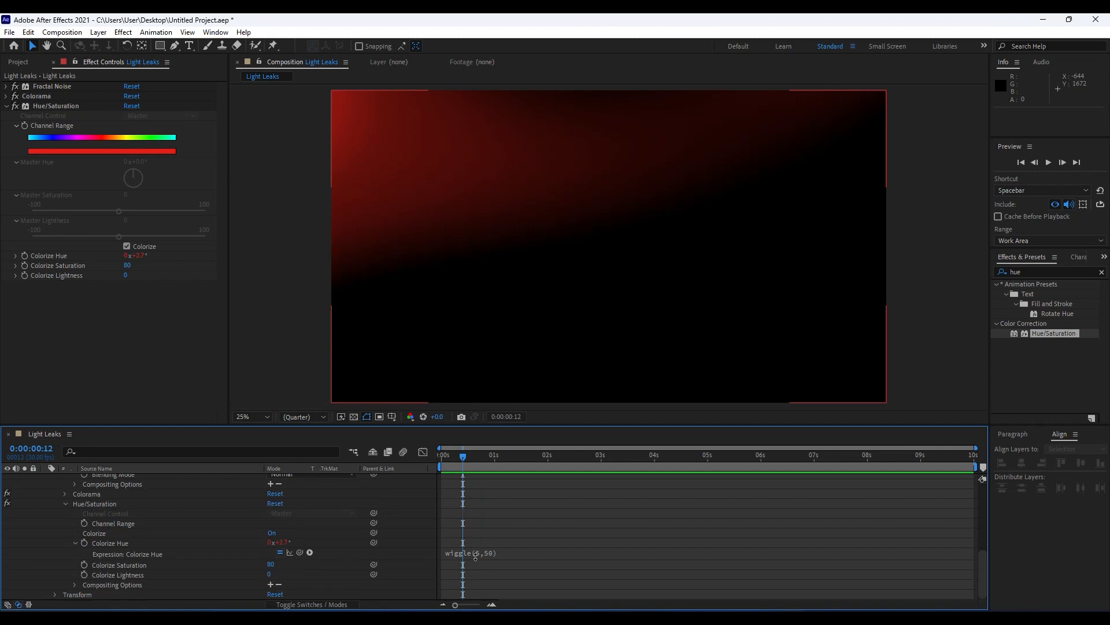
double_click(471, 553)
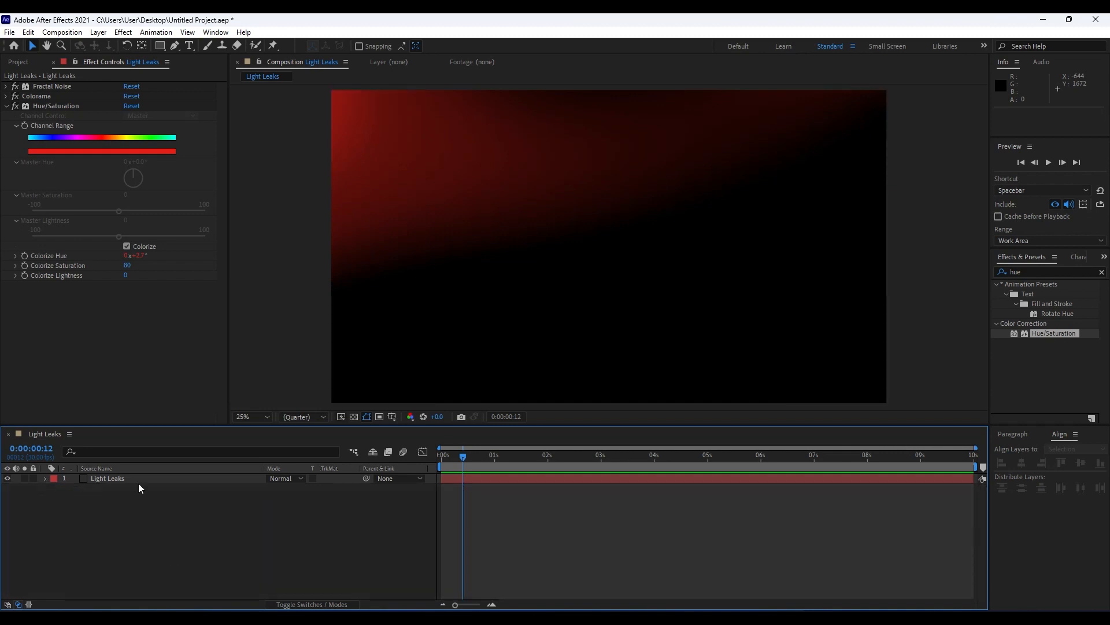
- Add an Opacity expression on the Light Leaks layer, preview, and collapse the effects
left_click(107, 478)
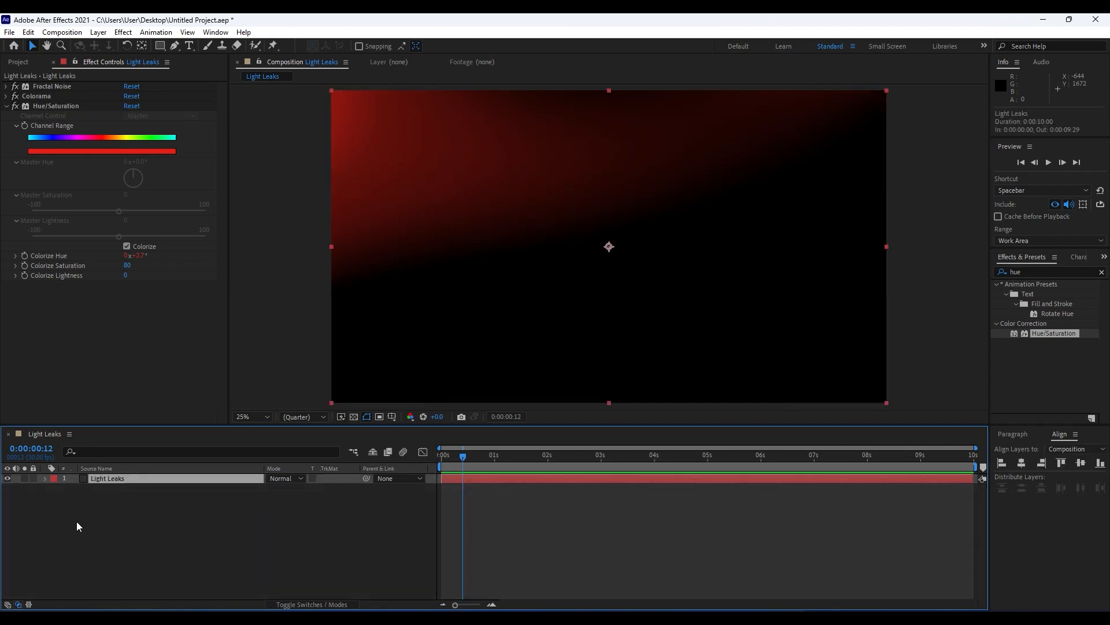
left_click(45, 479)
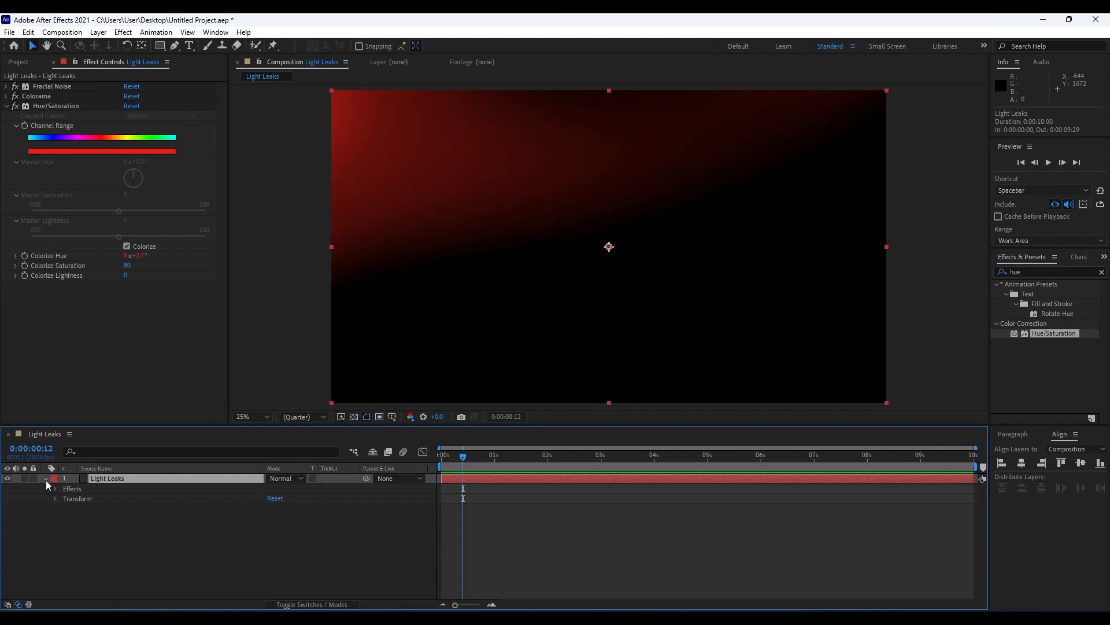
left_click(55, 498)
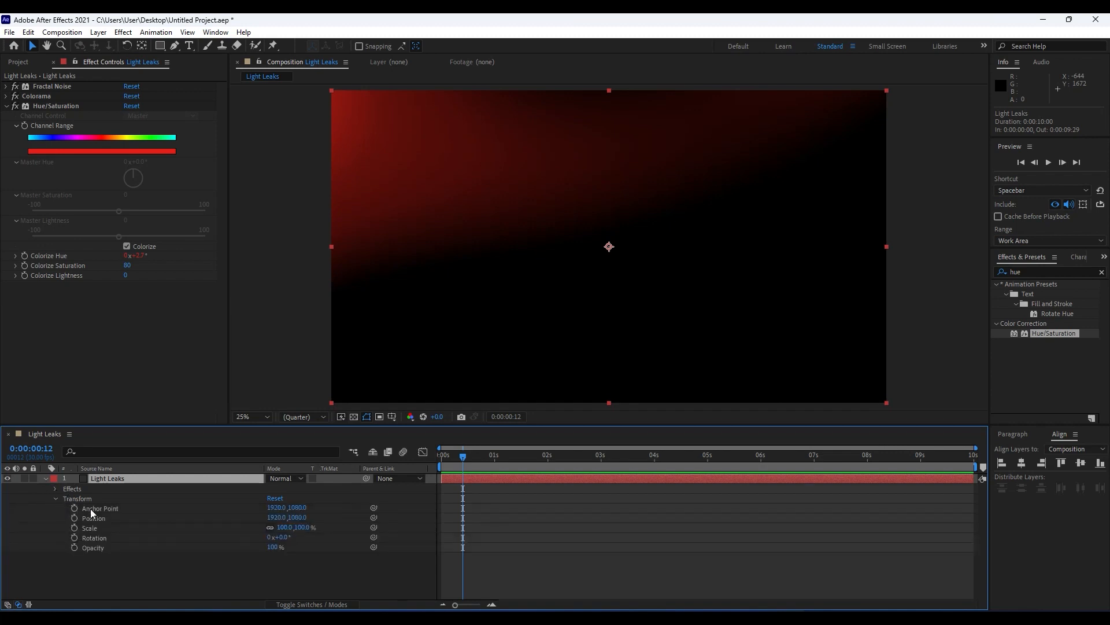
mouse_move(92, 561)
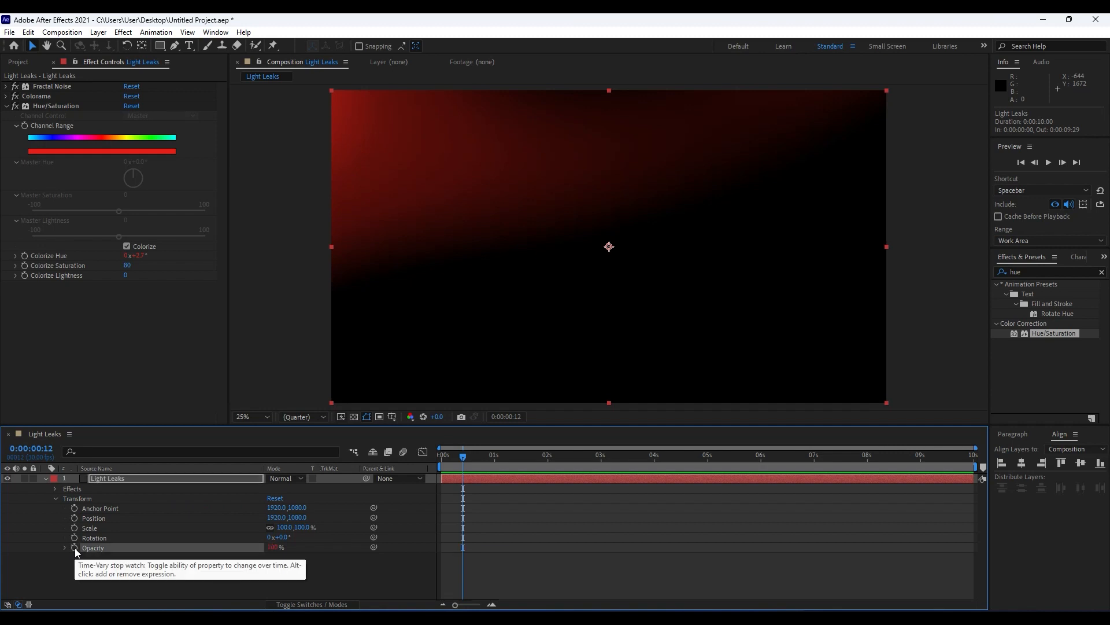
left_click(75, 547)
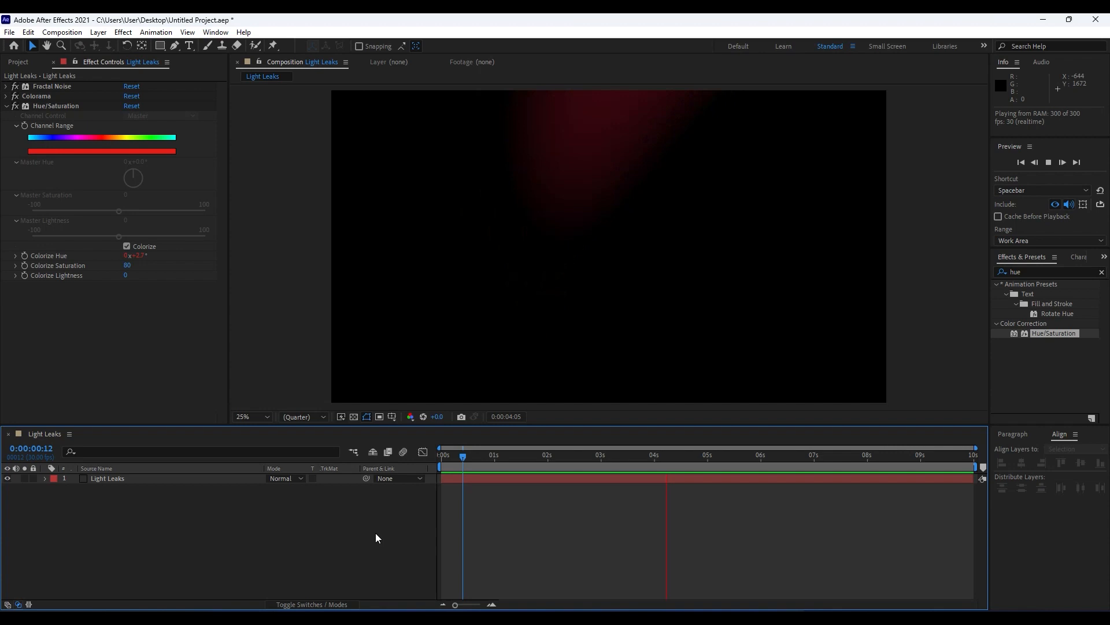
left_click(493, 460)
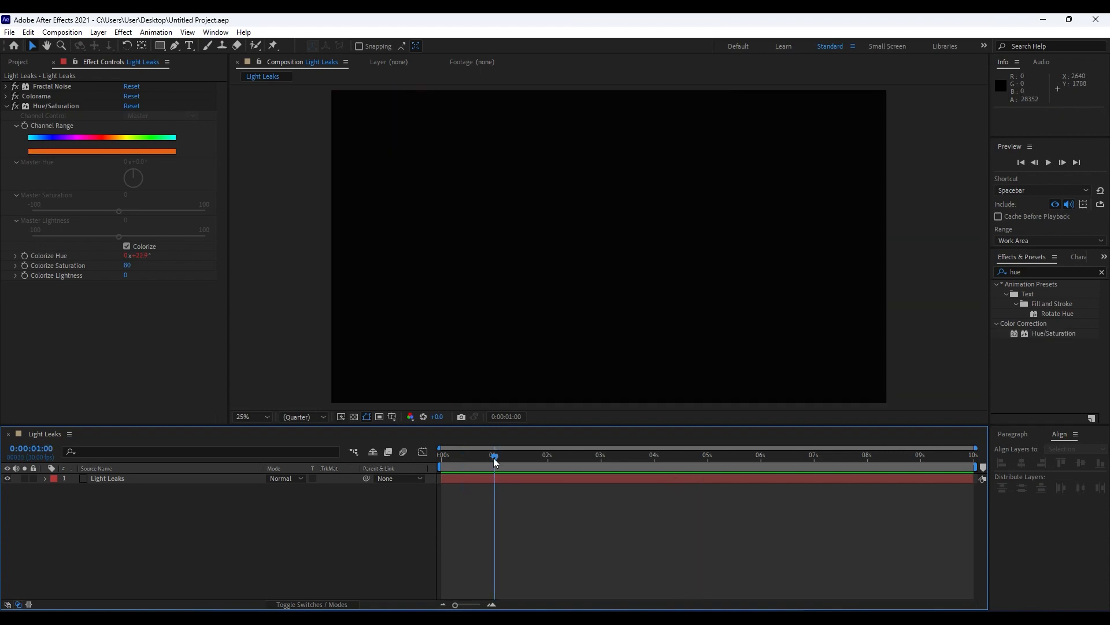
left_click(6, 105)
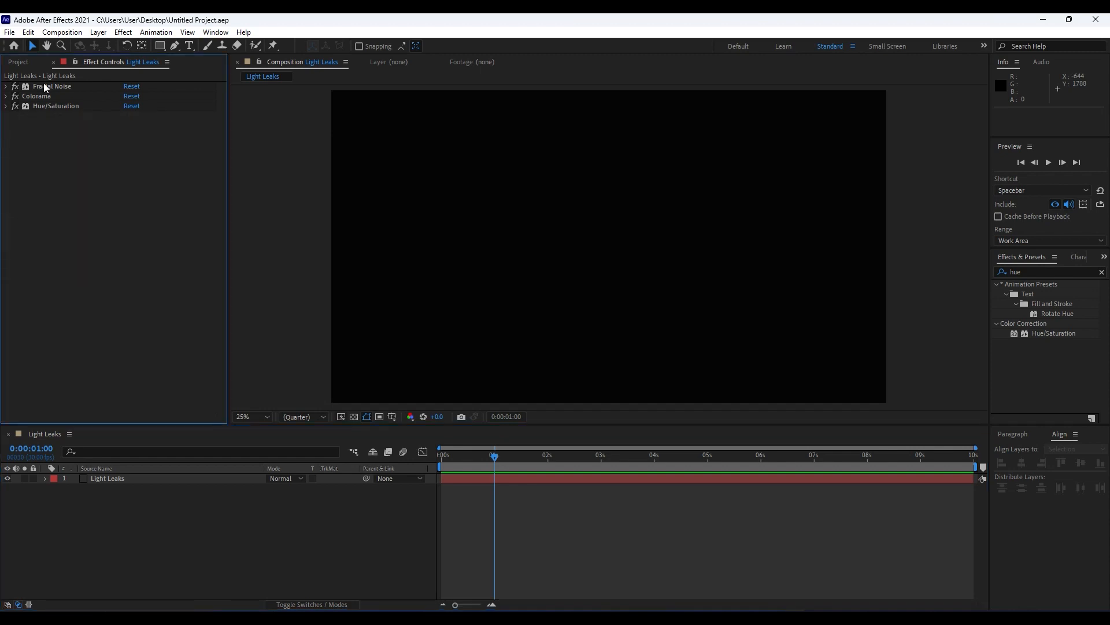
- Open the Final composition and expand the Media folder in the Project panel
left_click(18, 62)
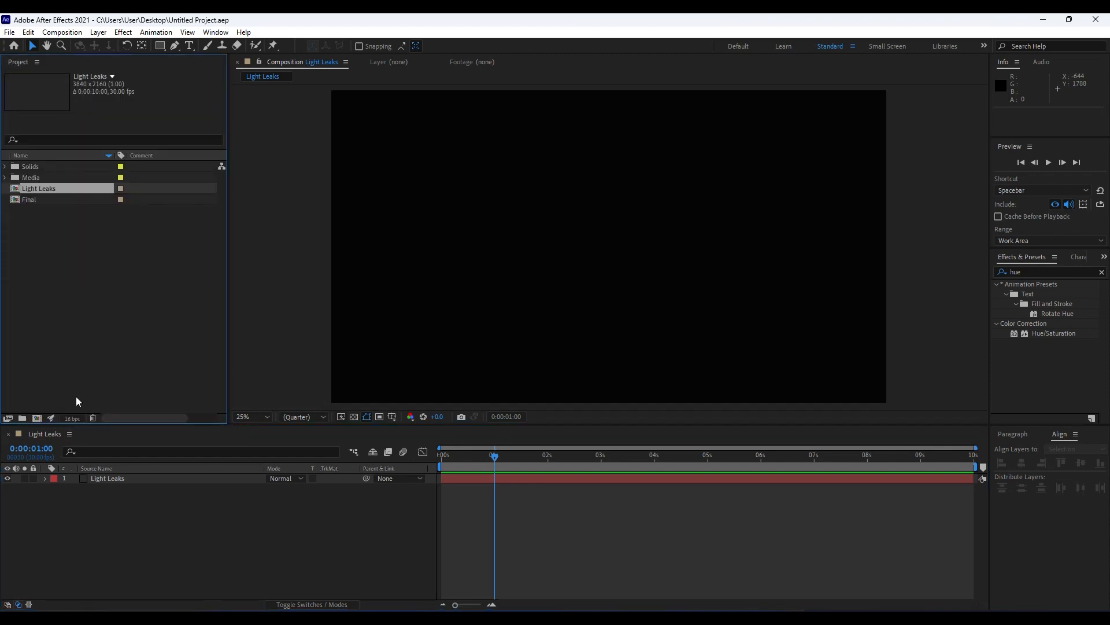
mouse_move(41, 207)
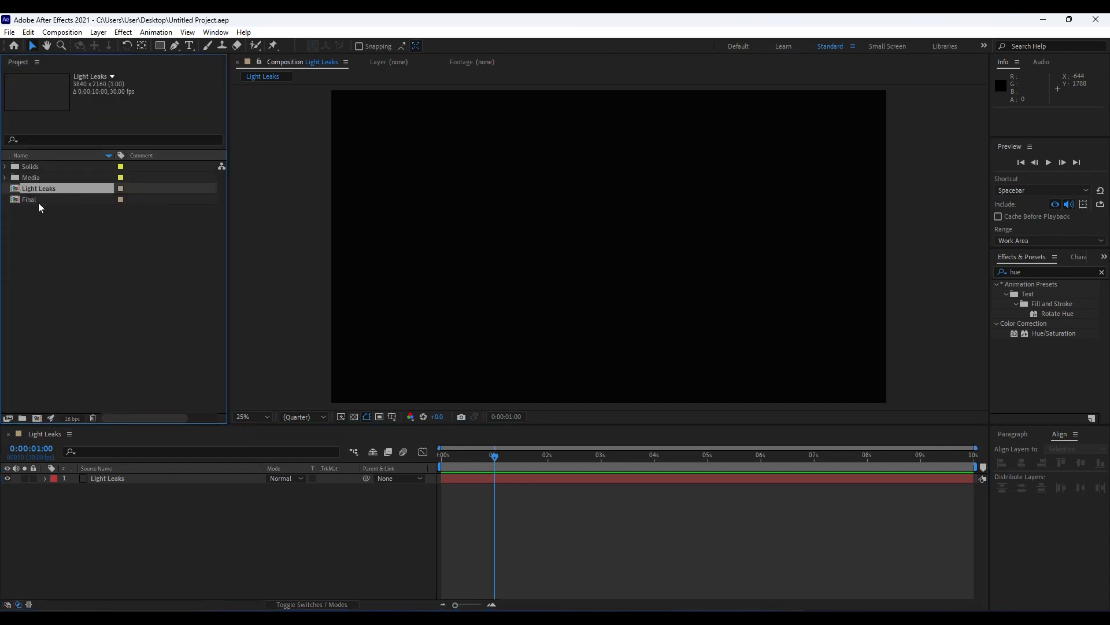
double_click(29, 199)
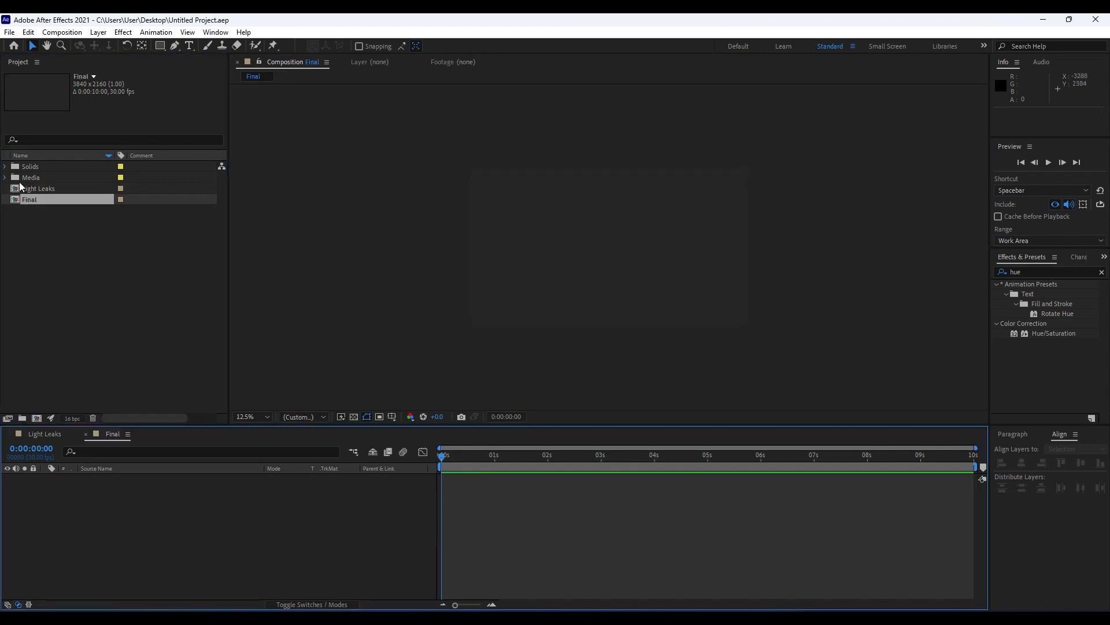
left_click(4, 177)
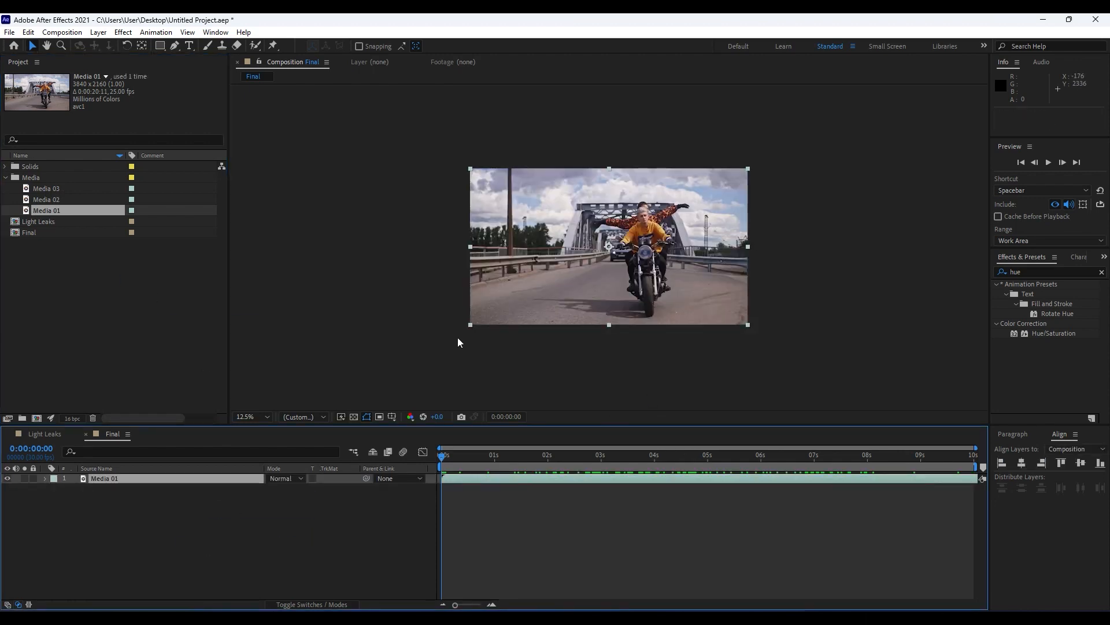
mouse_move(295, 425)
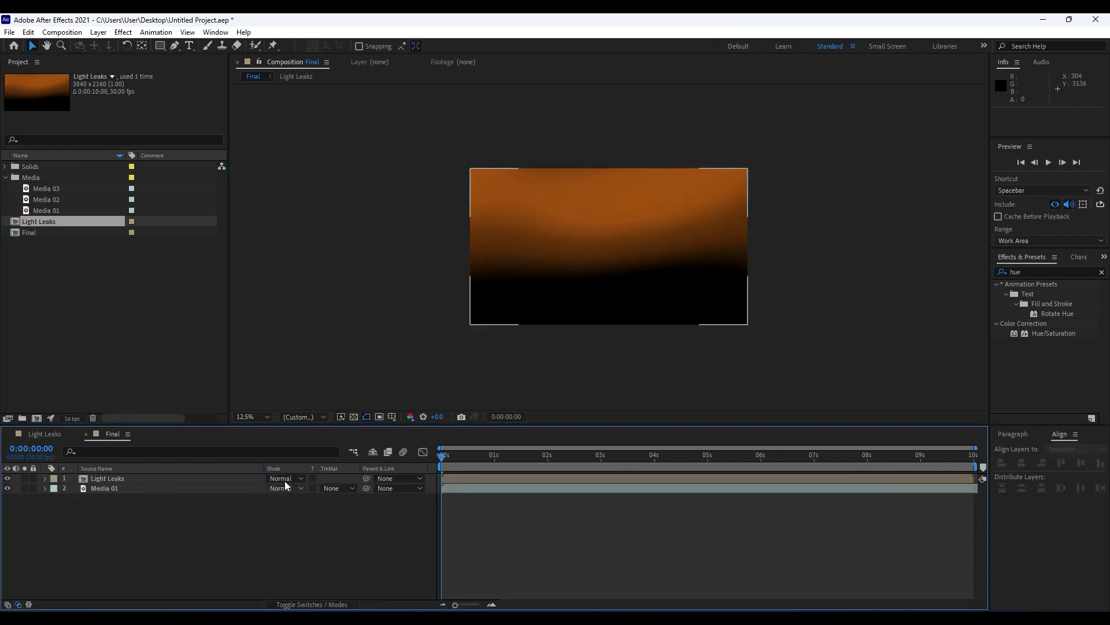
- Set the Light Leaks layer to Screen mode and preview playback around three seconds
left_click(285, 479)
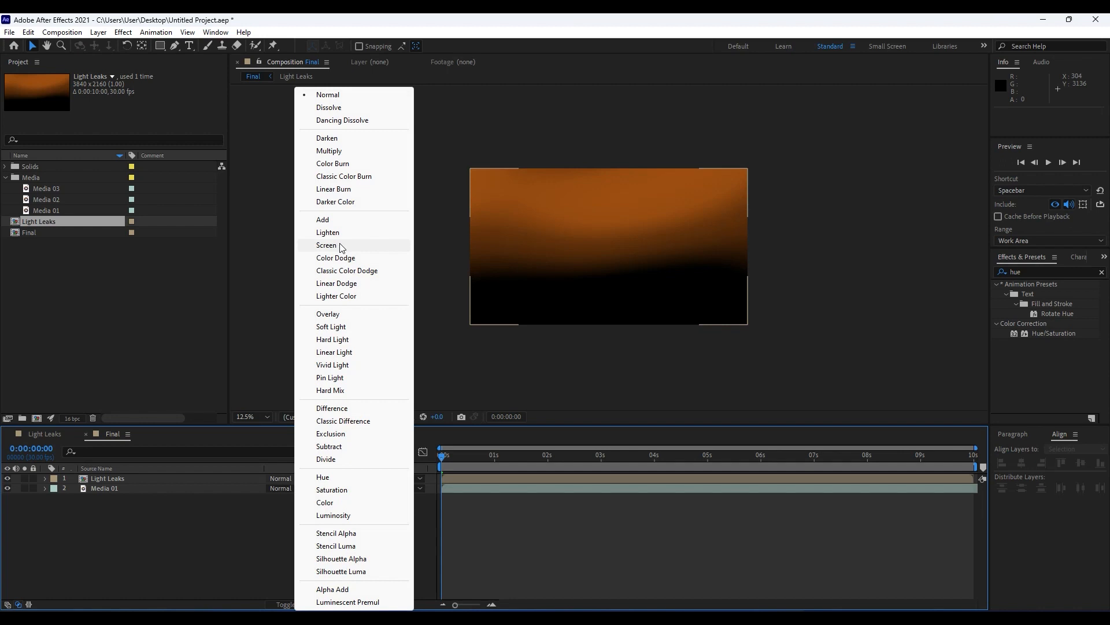
left_click(326, 244)
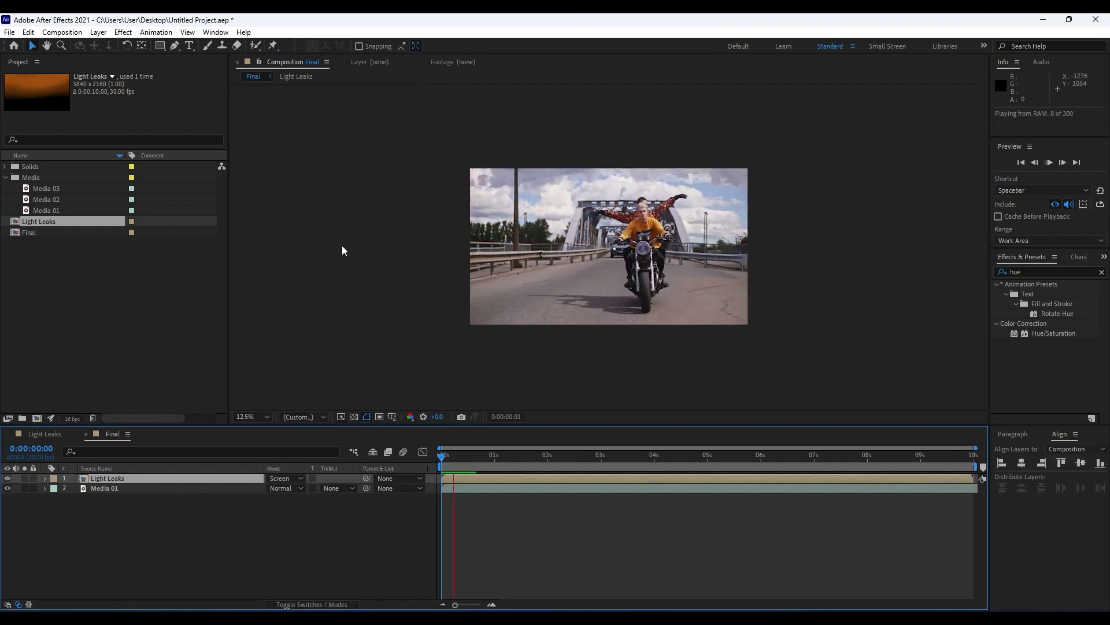
key("space")
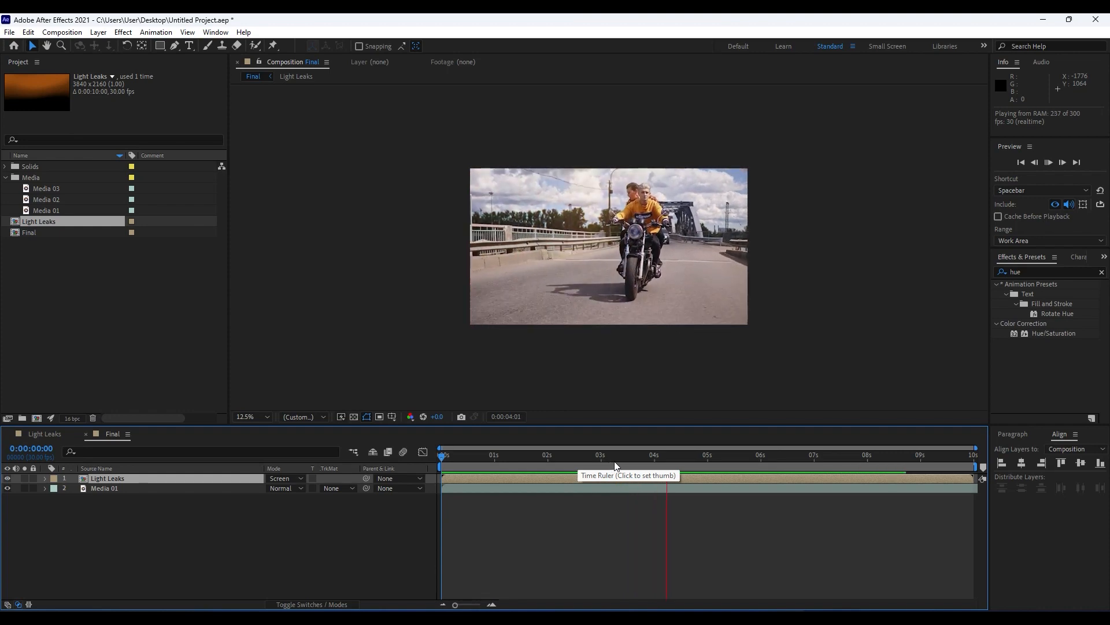
left_click(607, 454)
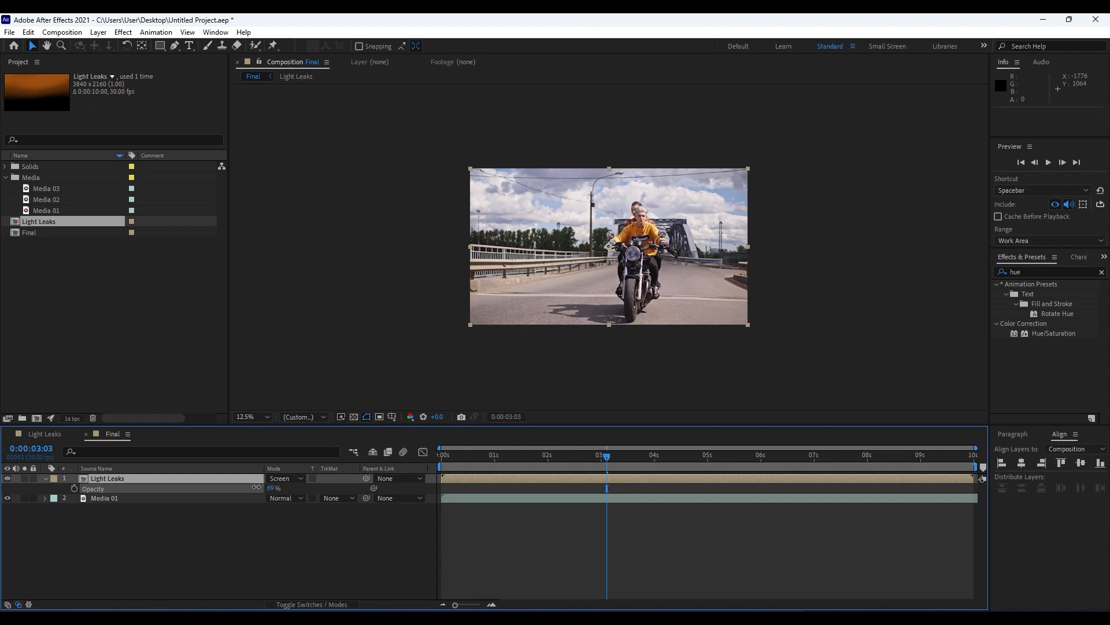
key("space")
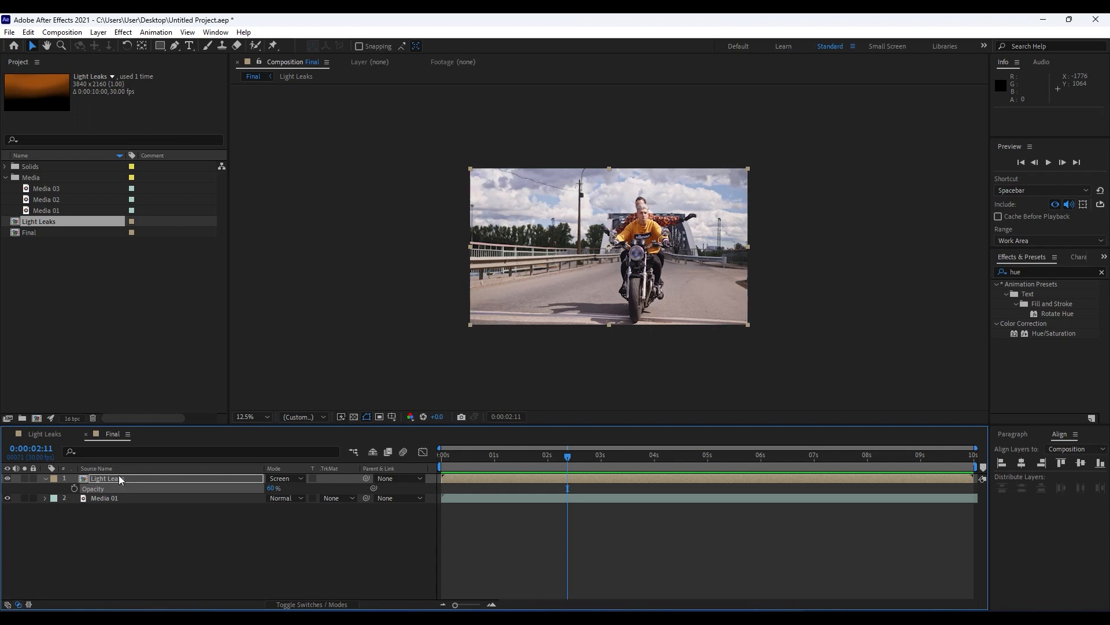
- Enable Time Remapping on Light Leaks so its last keyframe reaches 0:00:07:01, then preview
right_click(105, 478)
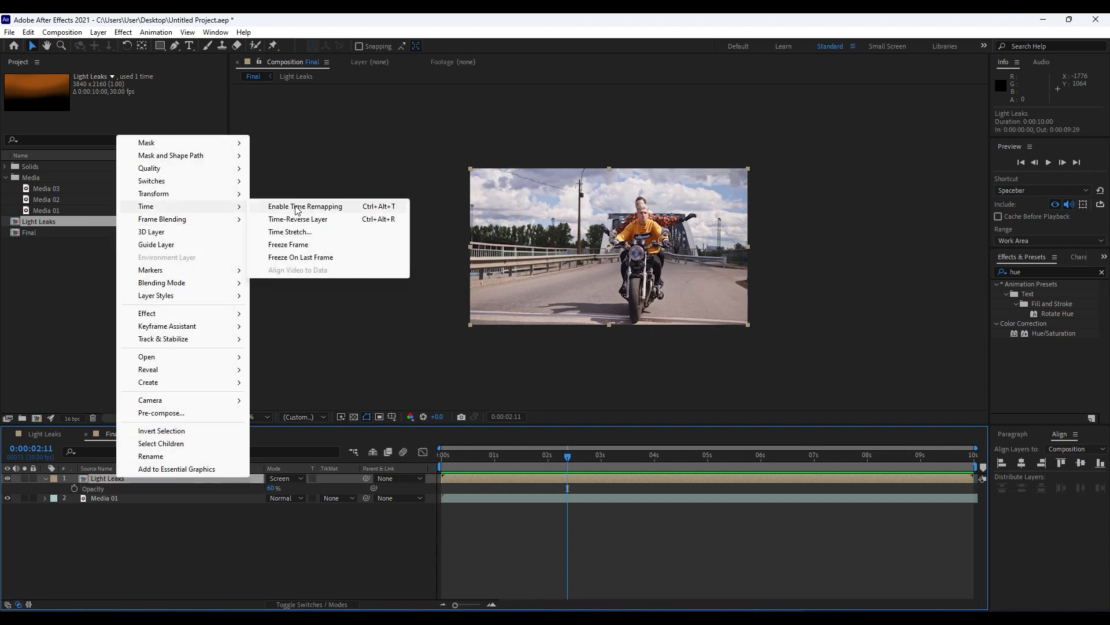
left_click(305, 206)
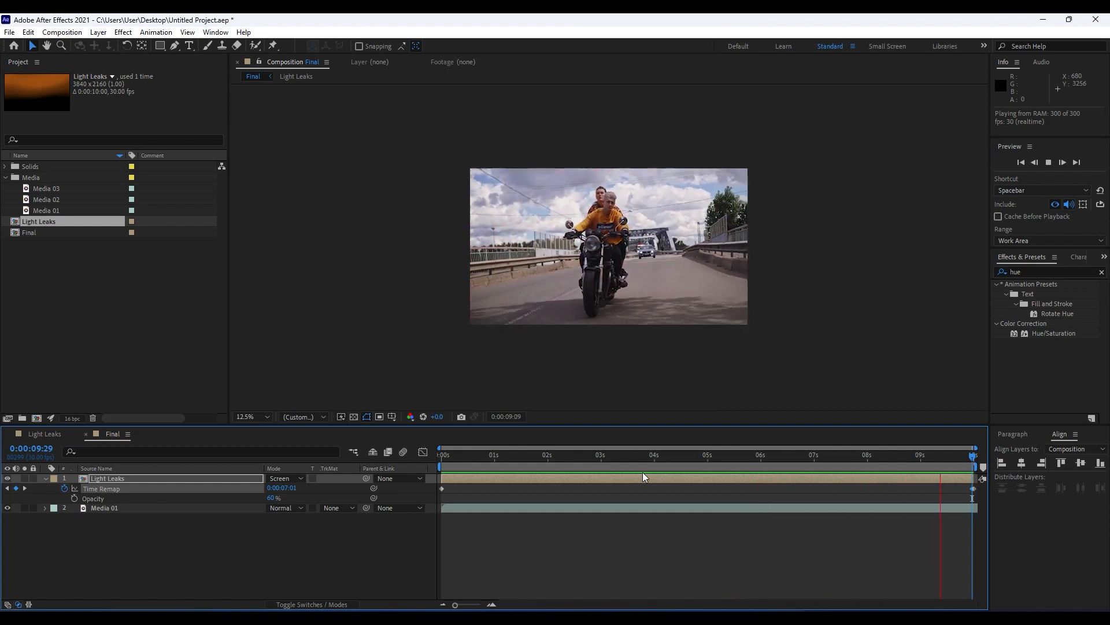
left_click(514, 454)
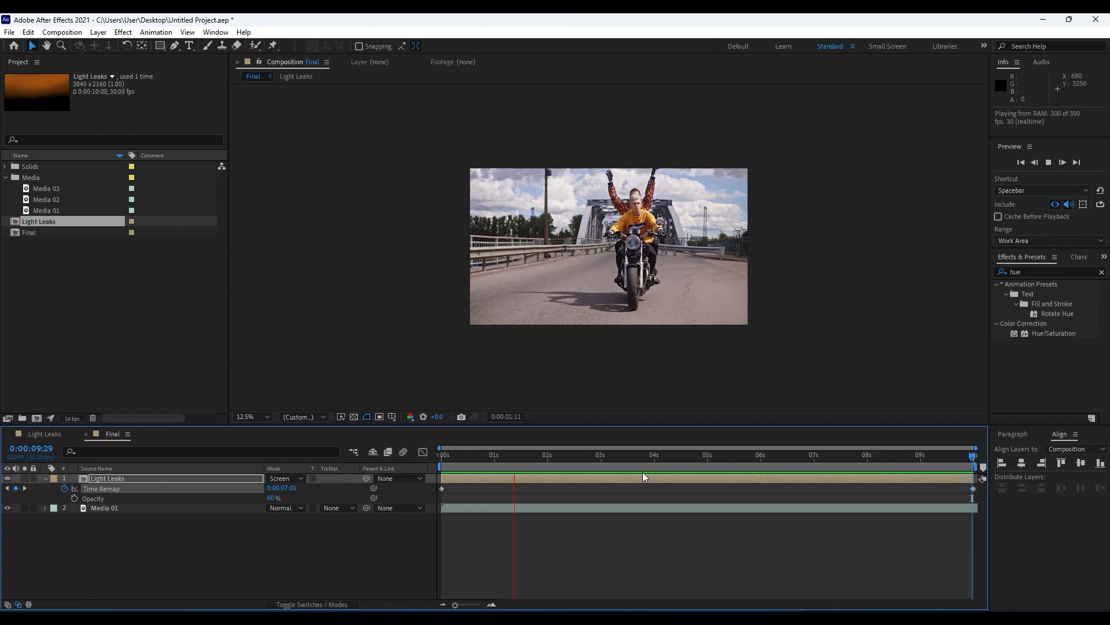
left_click(619, 454)
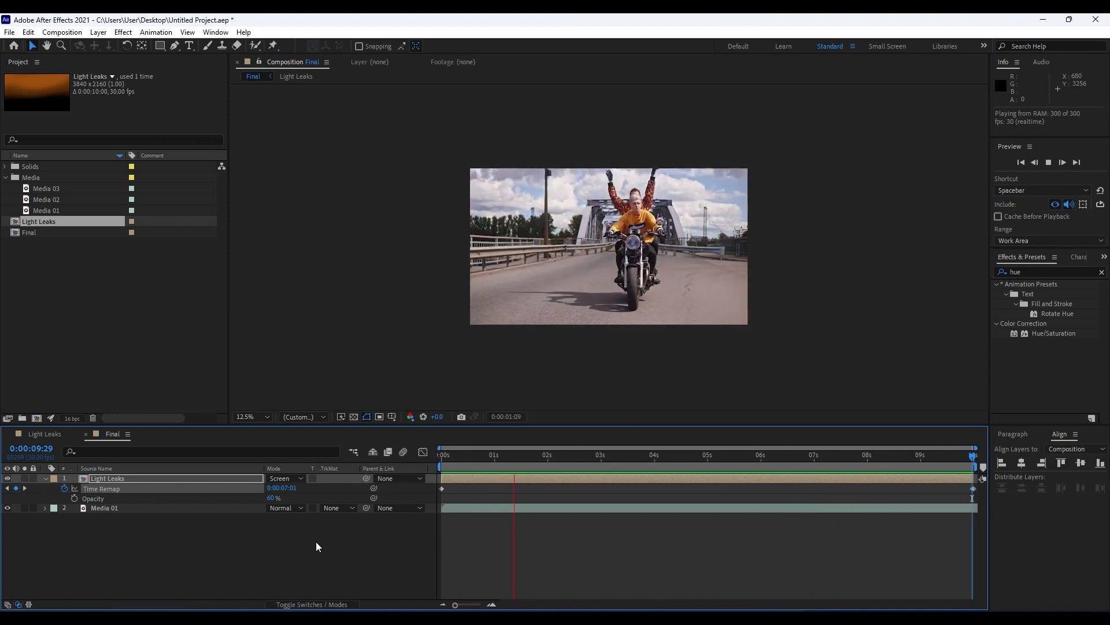
- Scrub the time ruler, around 3.5 seconds, to preview the slowed Light Leaks overlay
left_click(616, 455)
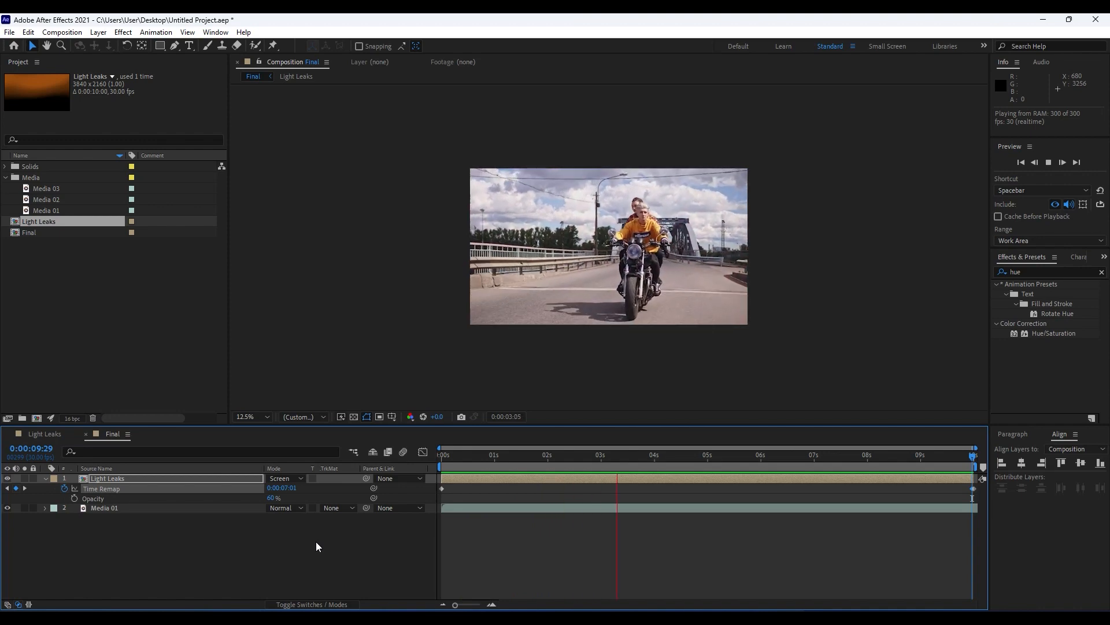
left_click(722, 455)
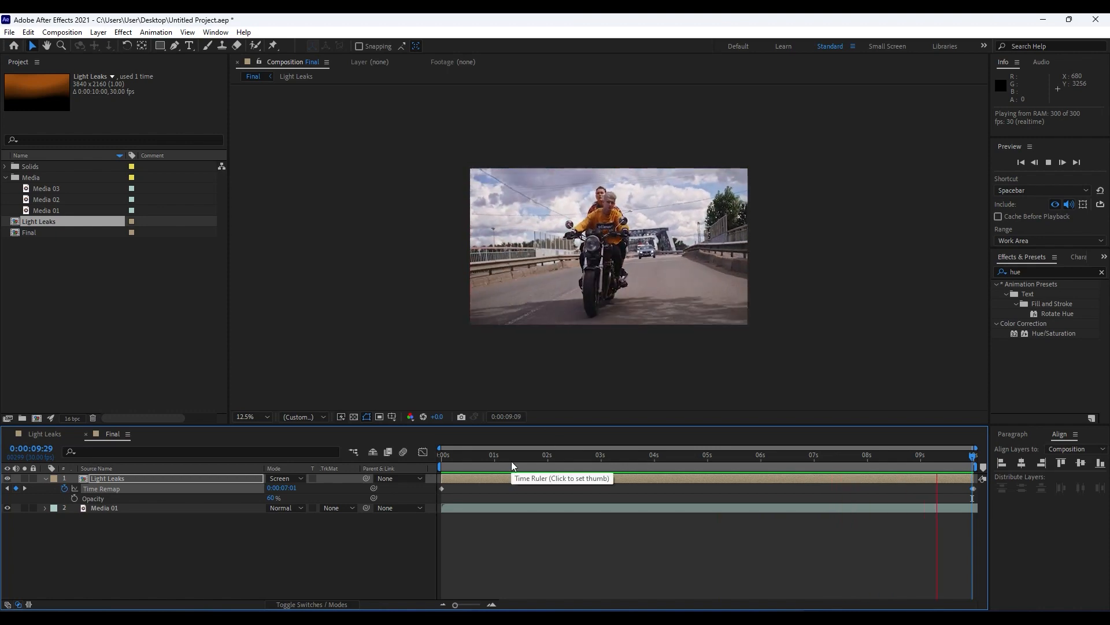
left_click(630, 455)
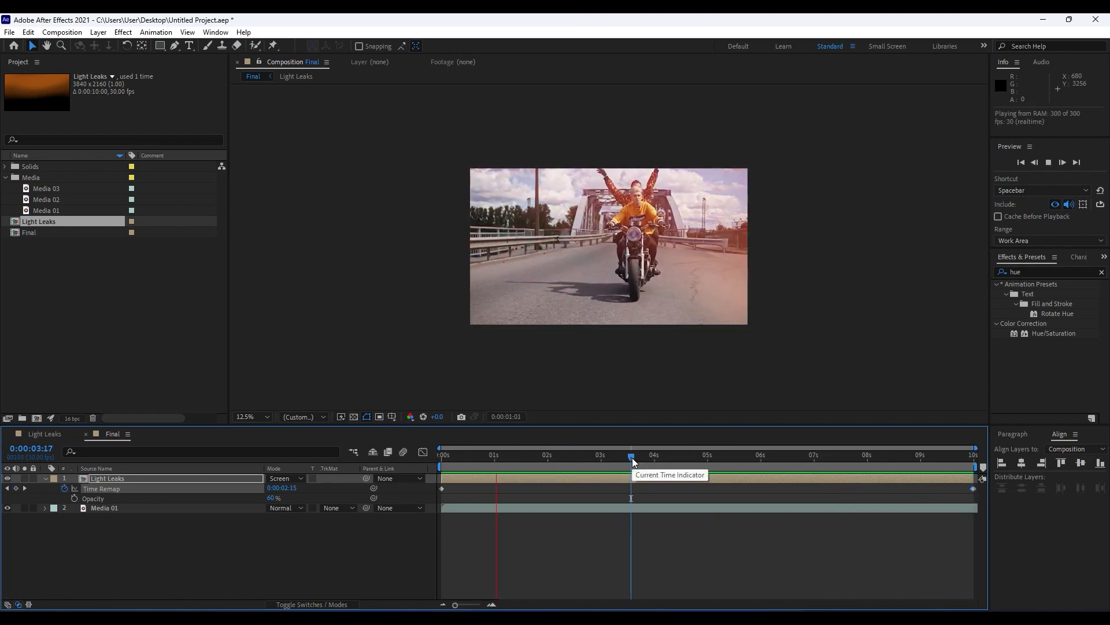
left_click(600, 454)
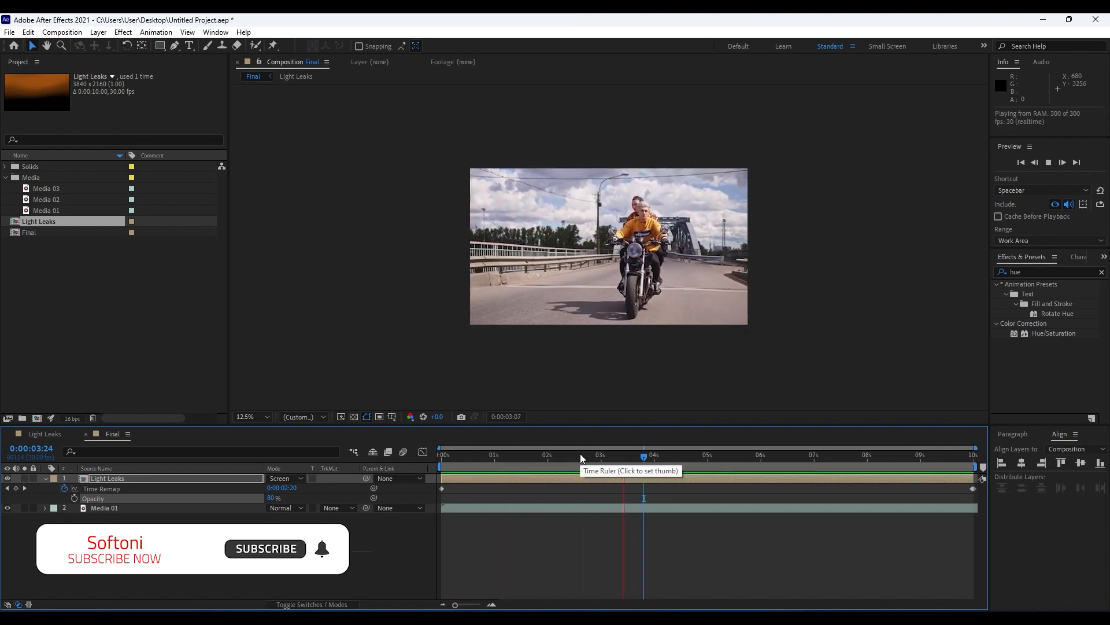
left_click(730, 455)
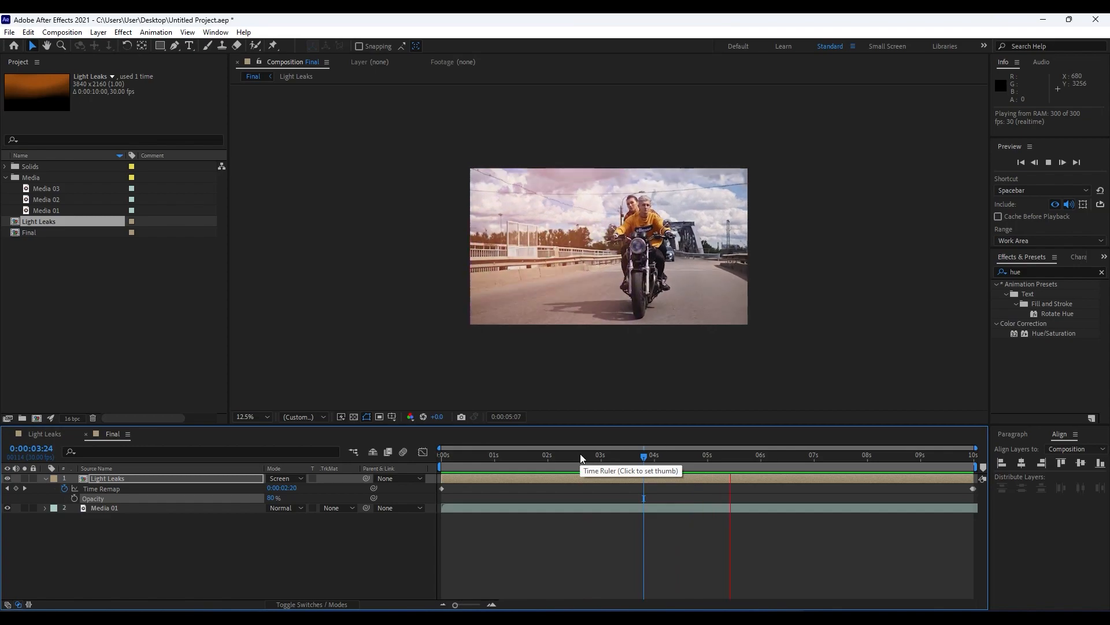